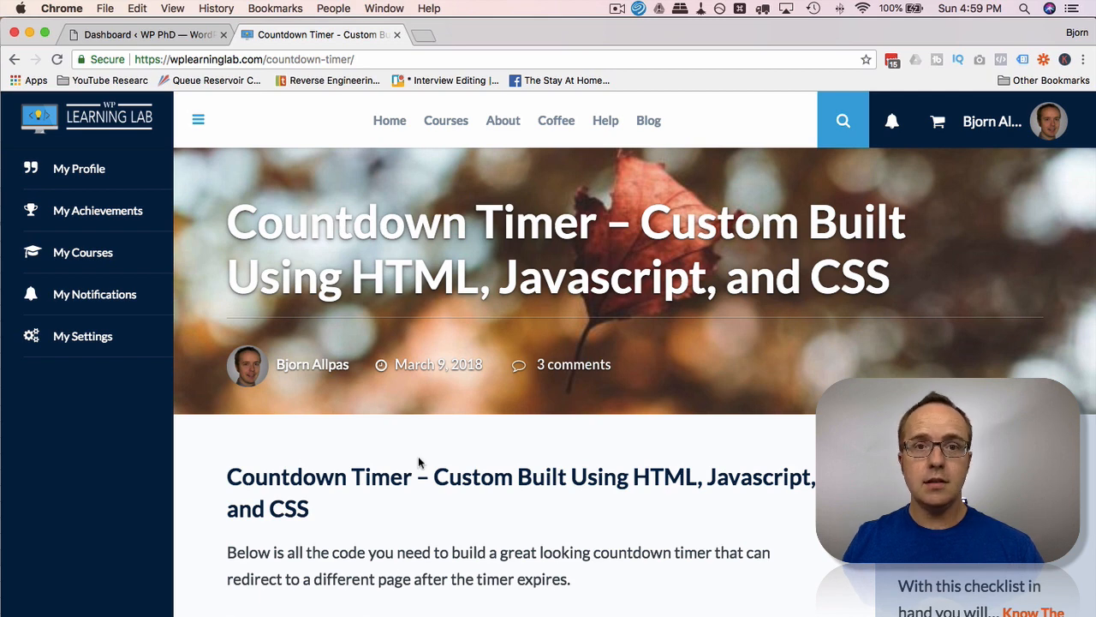
Scroll the tutorial past the HTML to the specific-date and specific-time JavaScript snippets
scroll(down, 3)
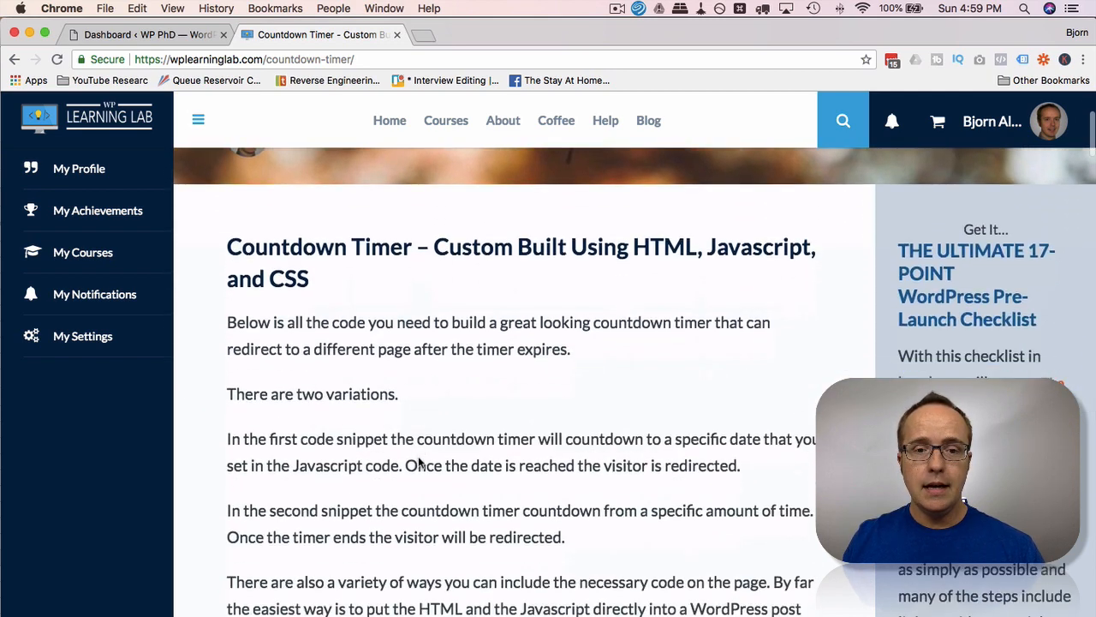
scroll(down, 3)
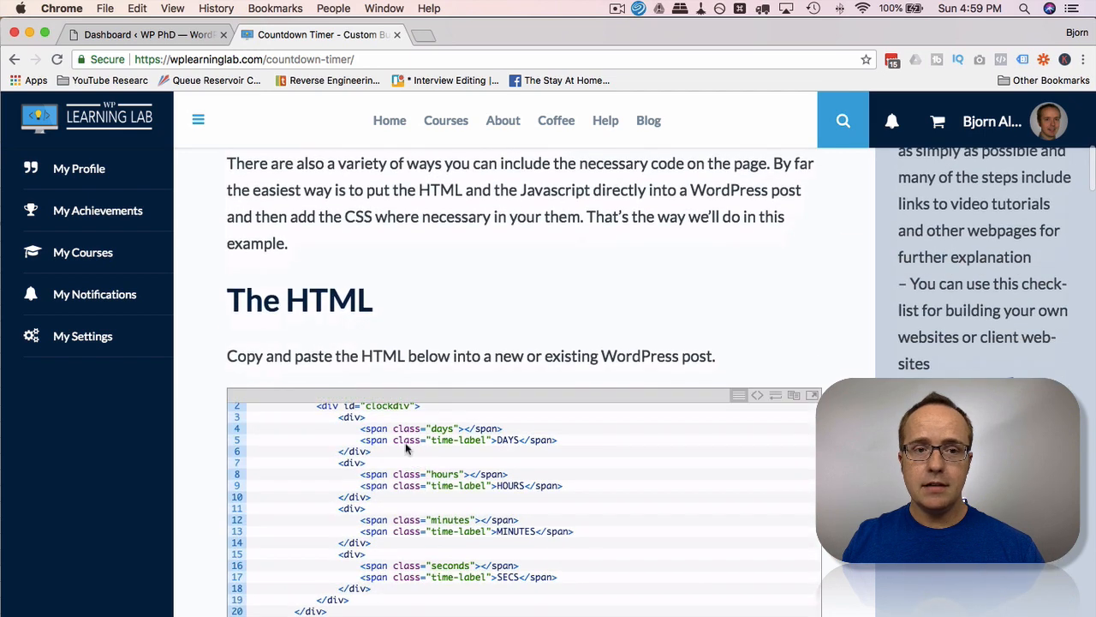
scroll(down, 3)
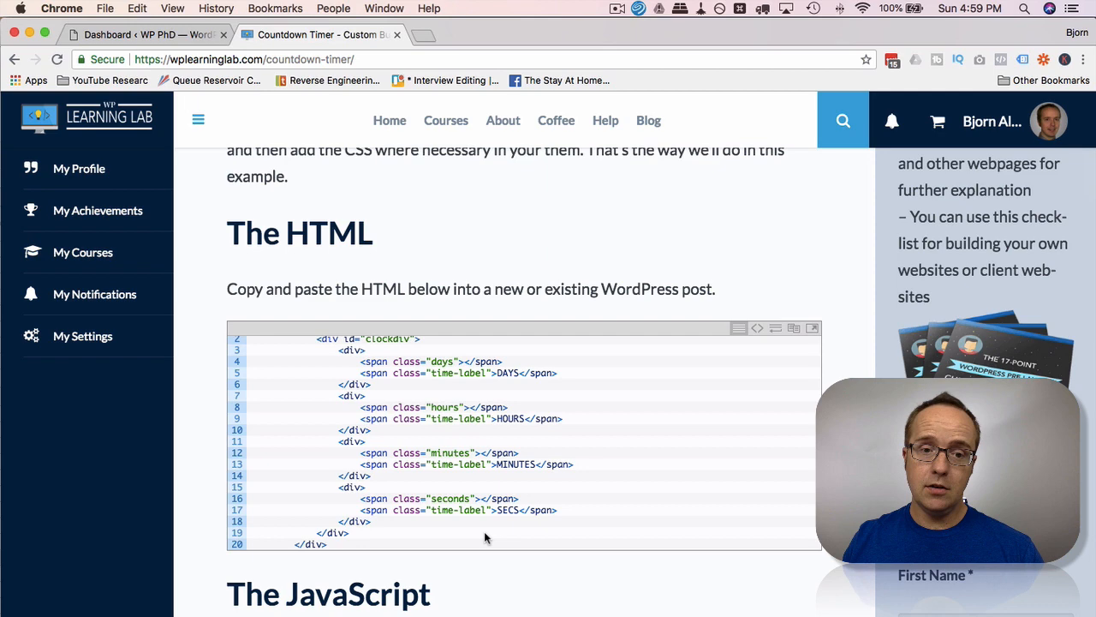
scroll(down, 3)
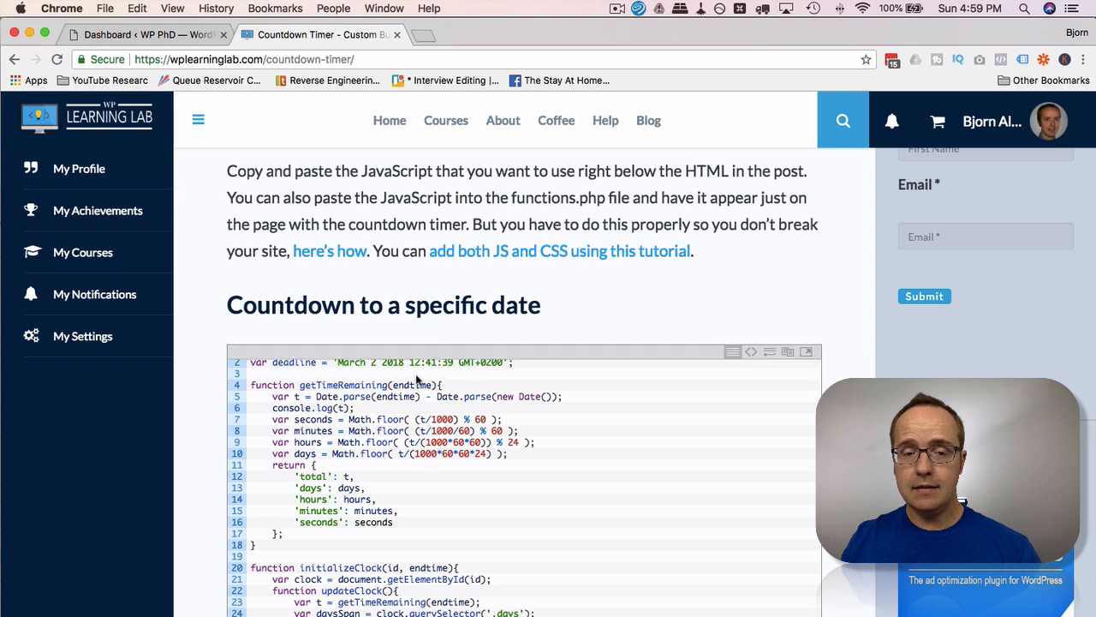
scroll(down, 3)
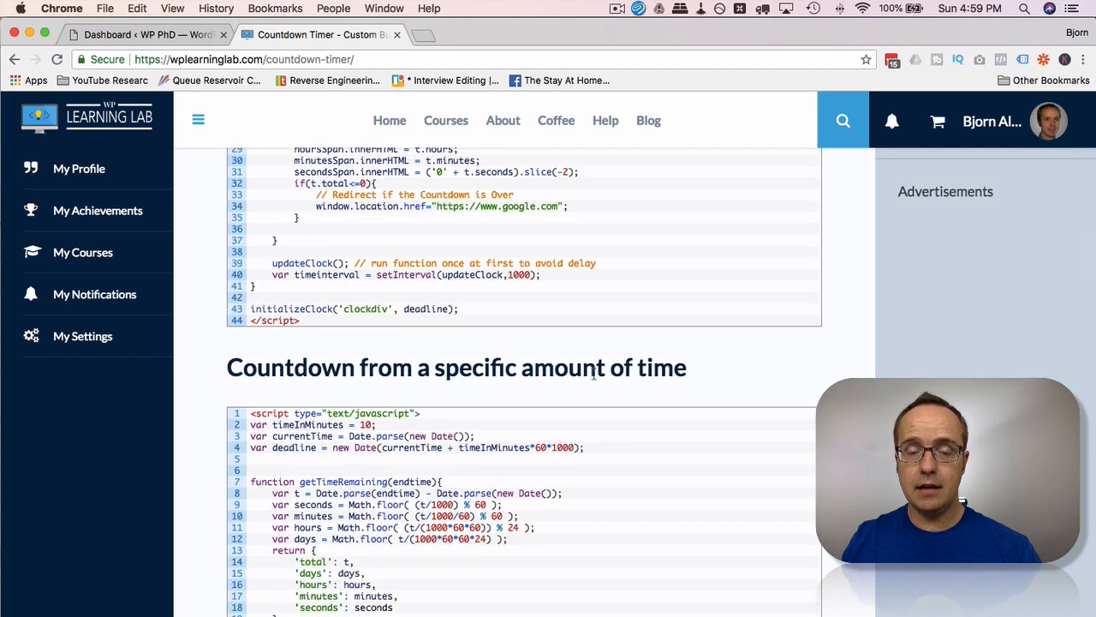
scroll(down, 3)
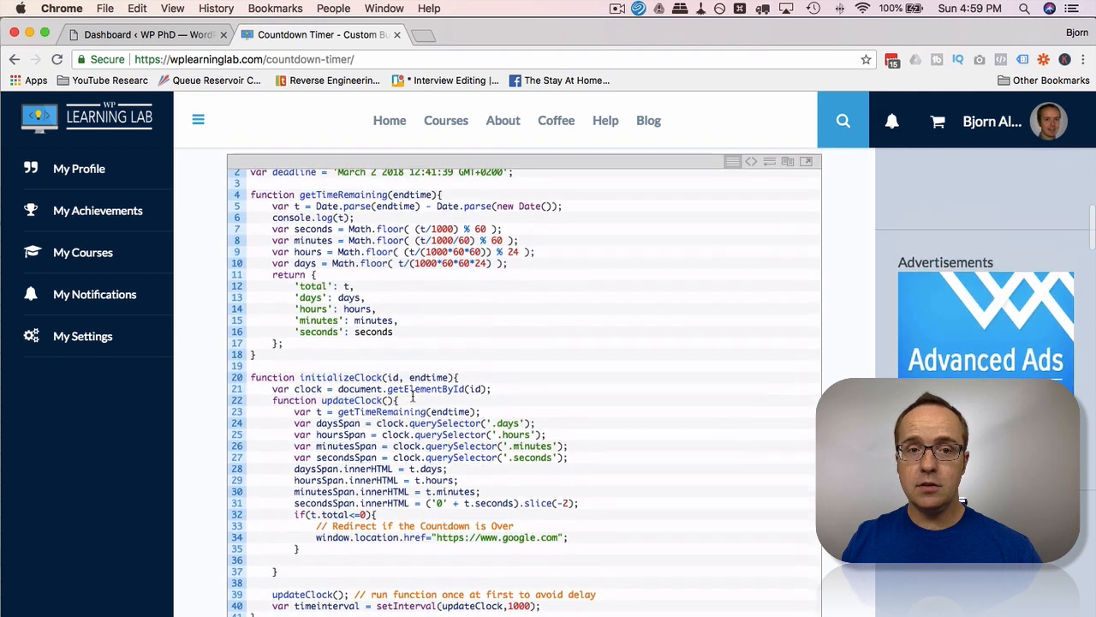
scroll(down, 3)
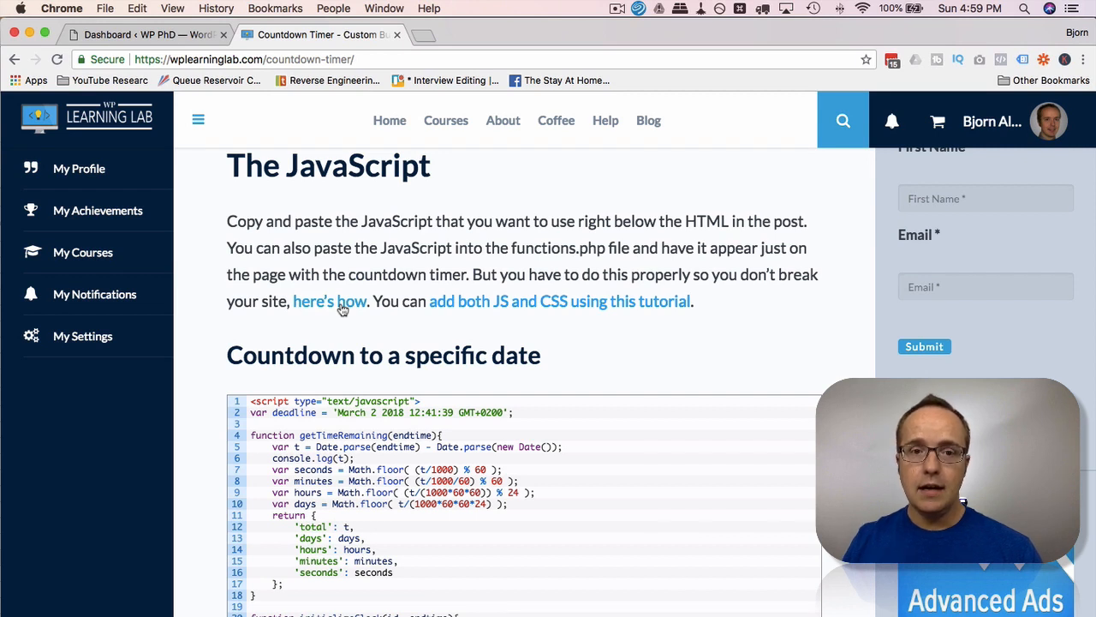
mouse_move(319, 306)
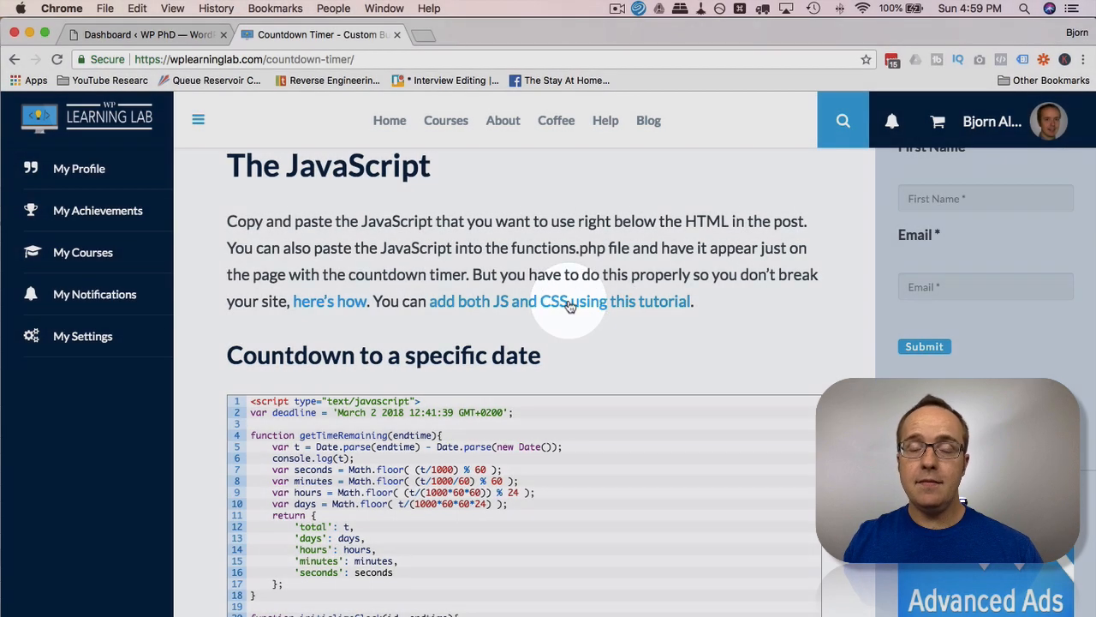
Review the Alarm Clock, Stacked Boxes and End Of The World looks, then return to the HTML
scroll(down, 3)
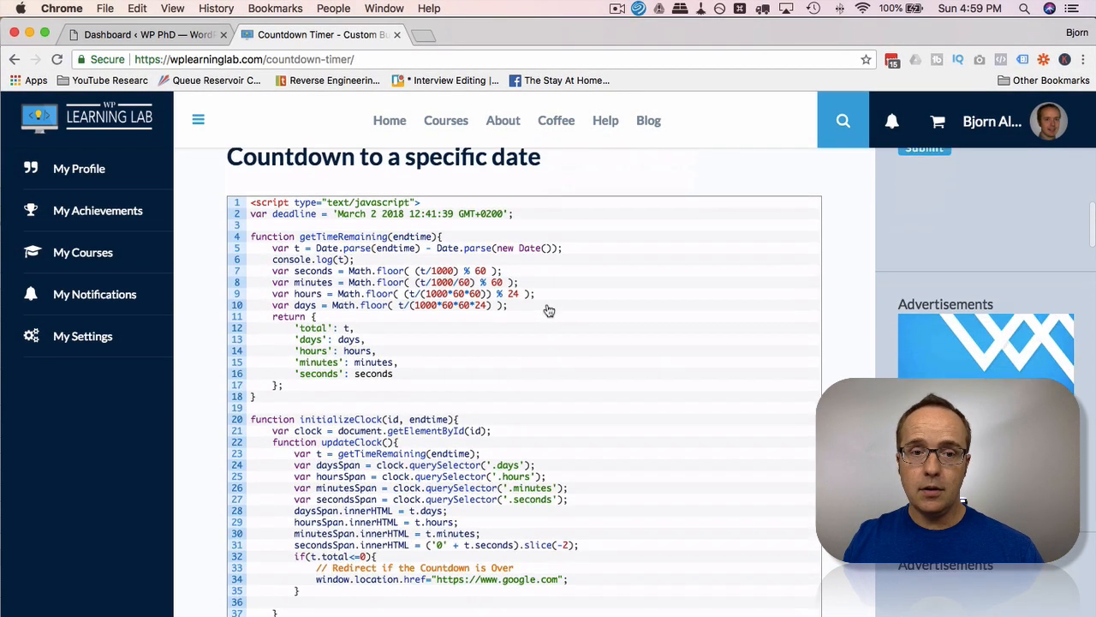
scroll(down, 3)
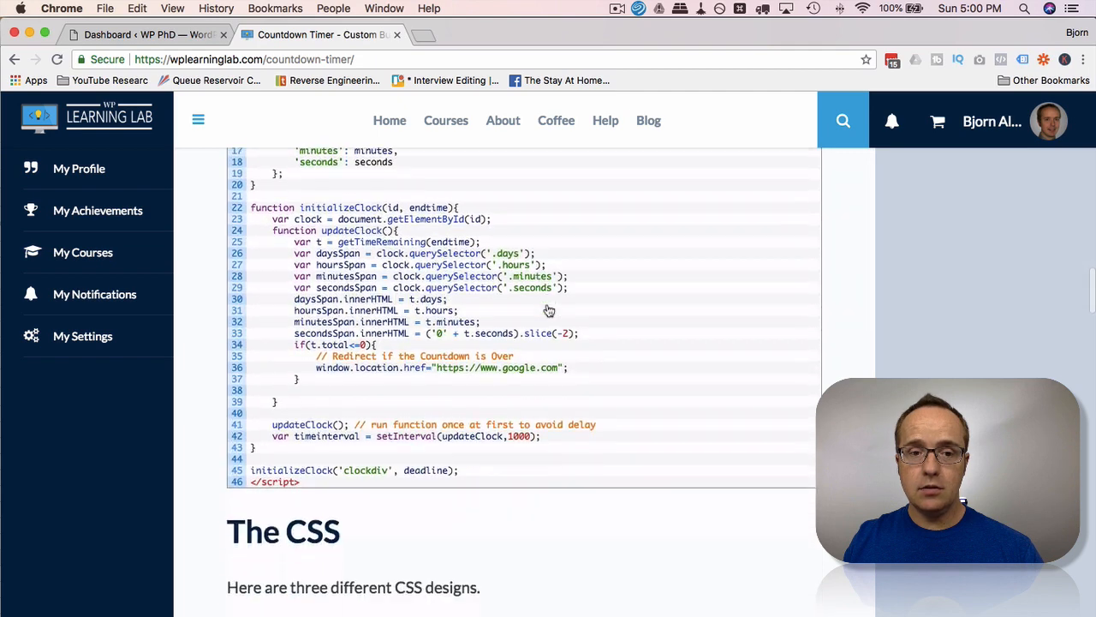
scroll(down, 3)
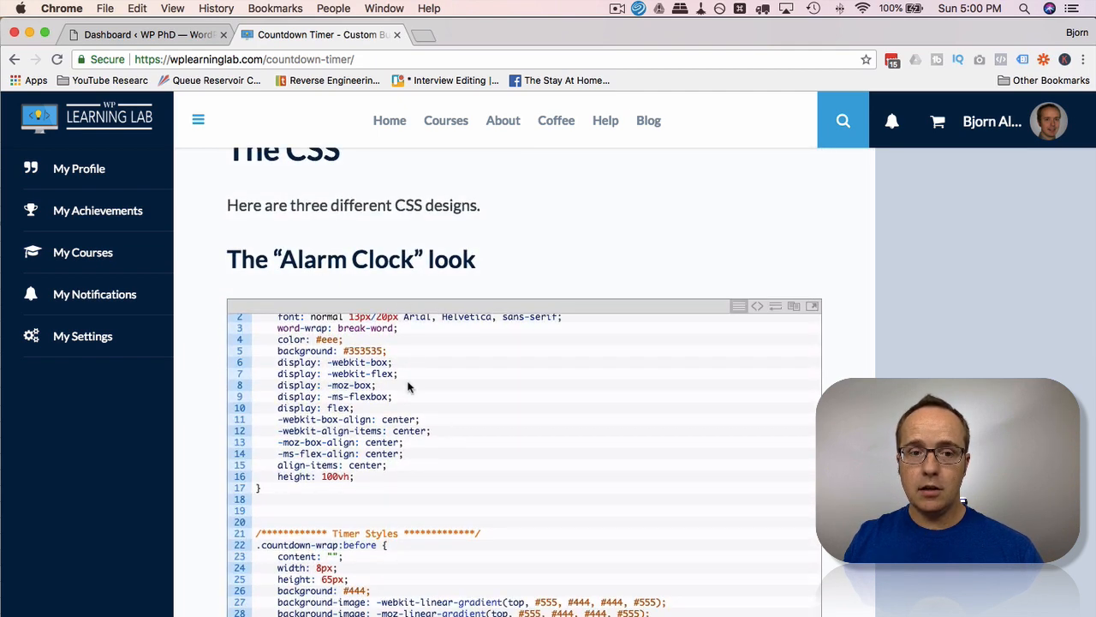
scroll(down, 3)
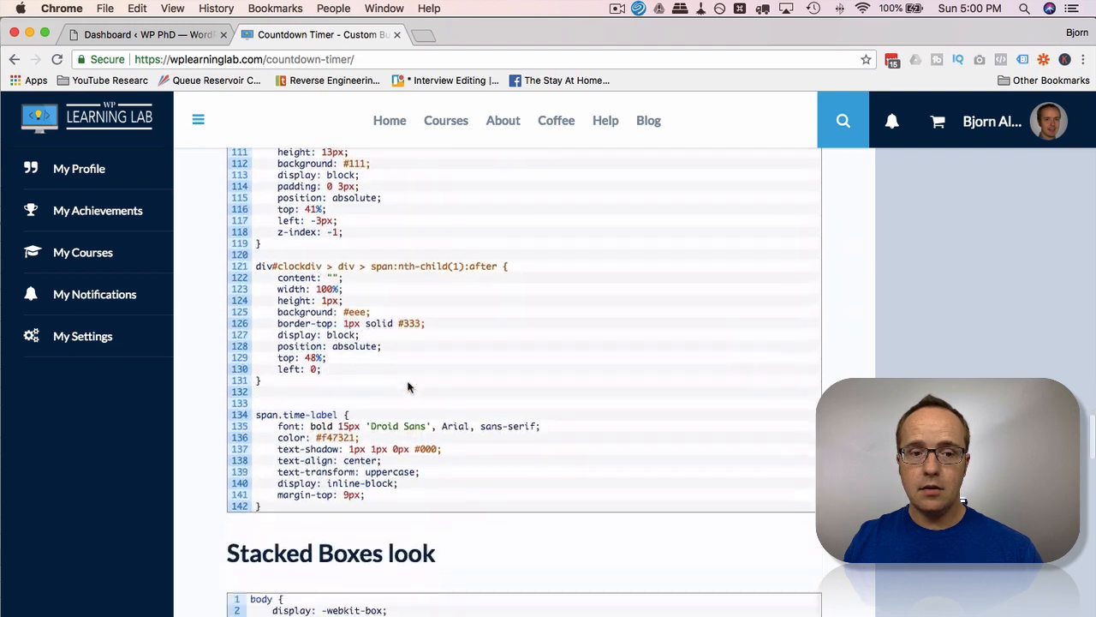
scroll(down, 3)
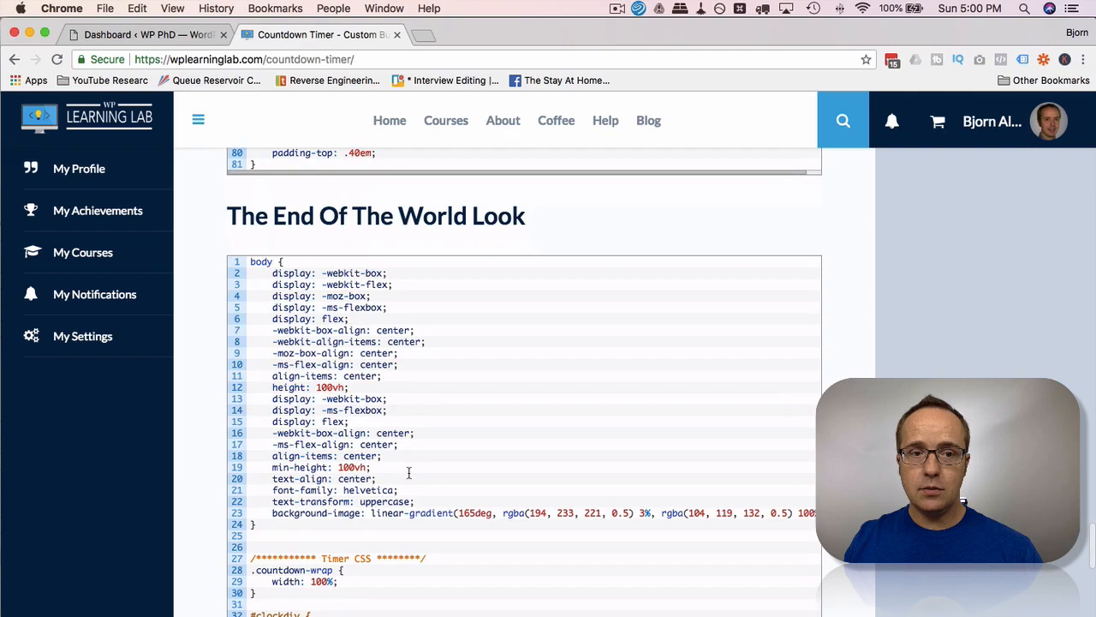
scroll(down, 3)
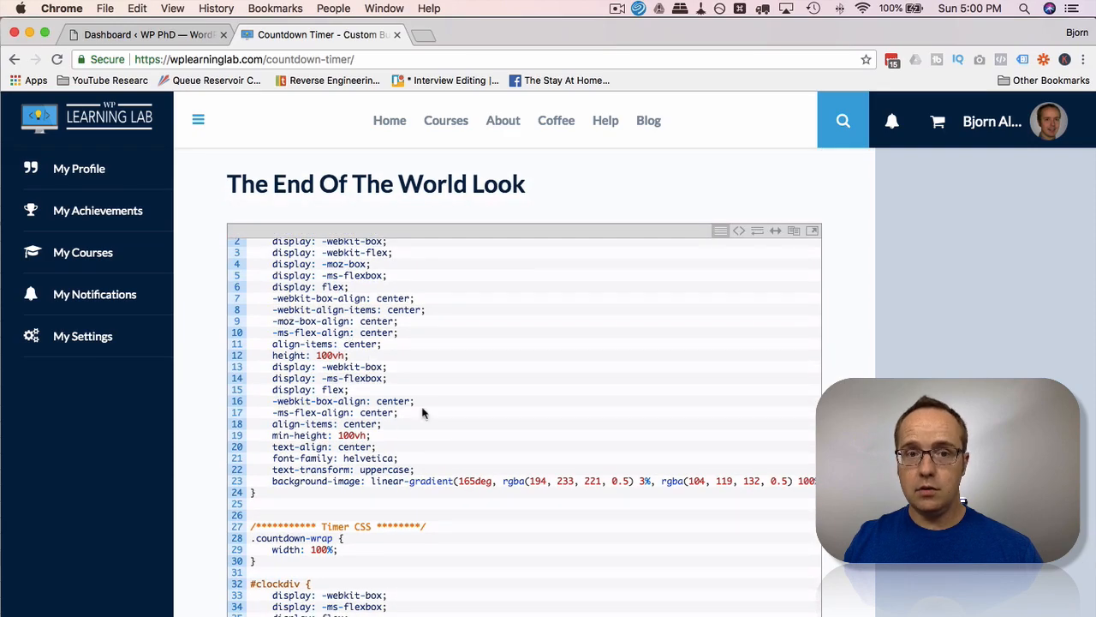
scroll(down, 3)
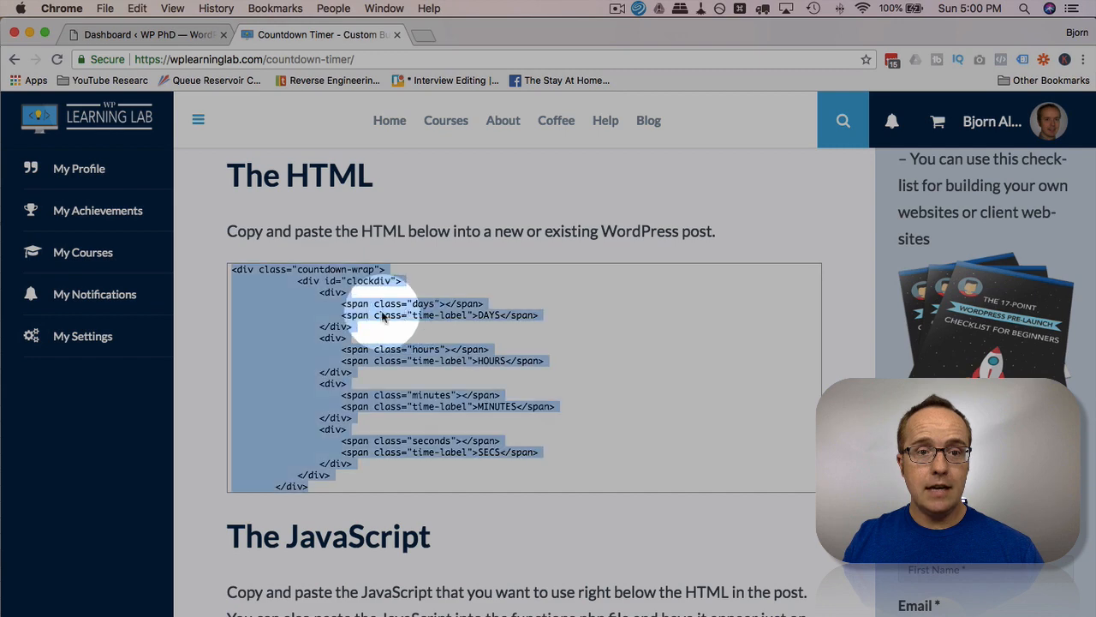
Enter 'Countdown Timers' as the new page's title
click(137, 34)
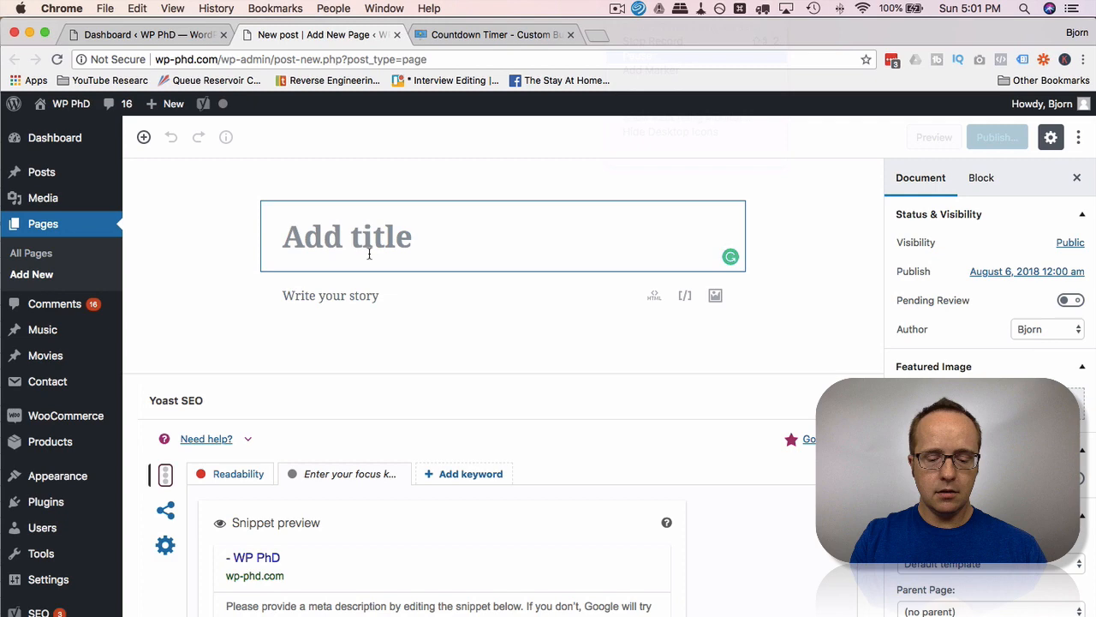
text(Countdown Time)
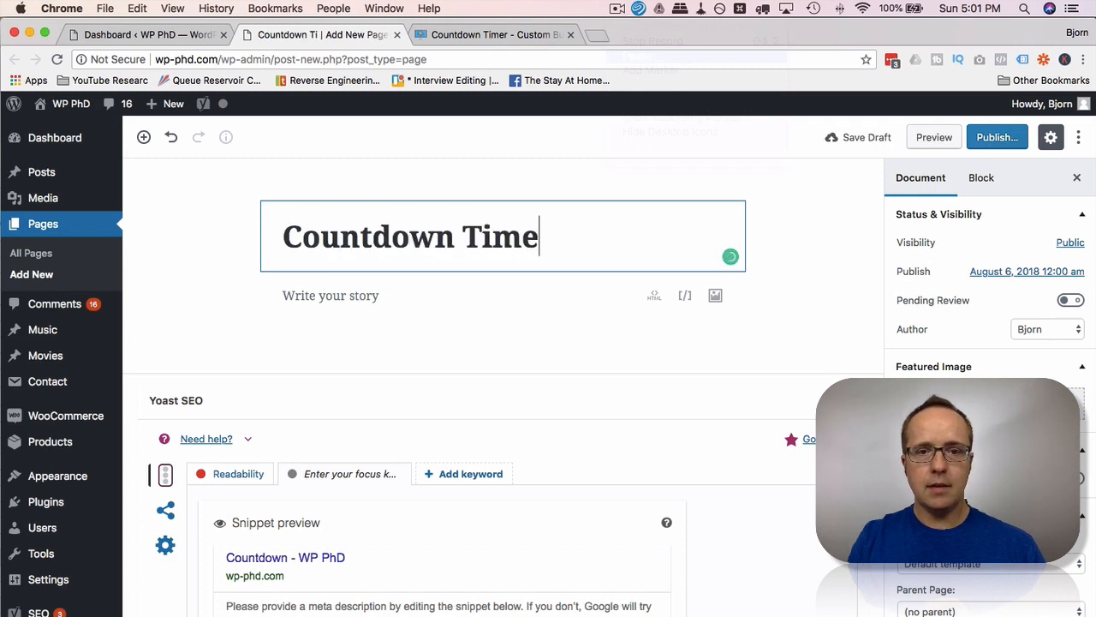
text(rs)
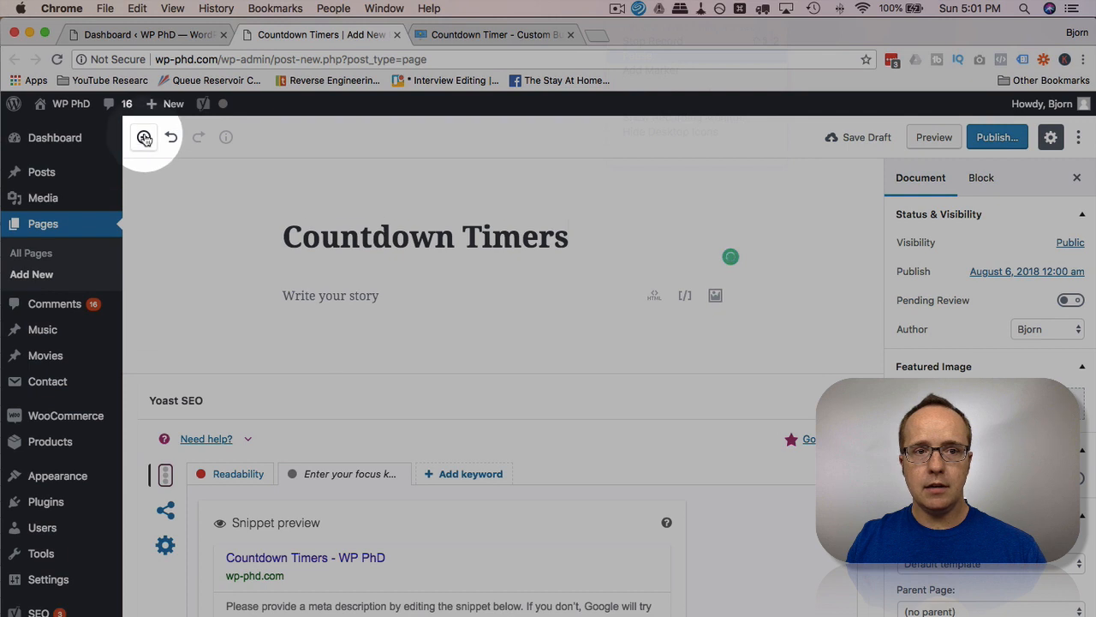
Insert a Formatting > Custom HTML block holding the tutorial's timer markup
click(144, 137)
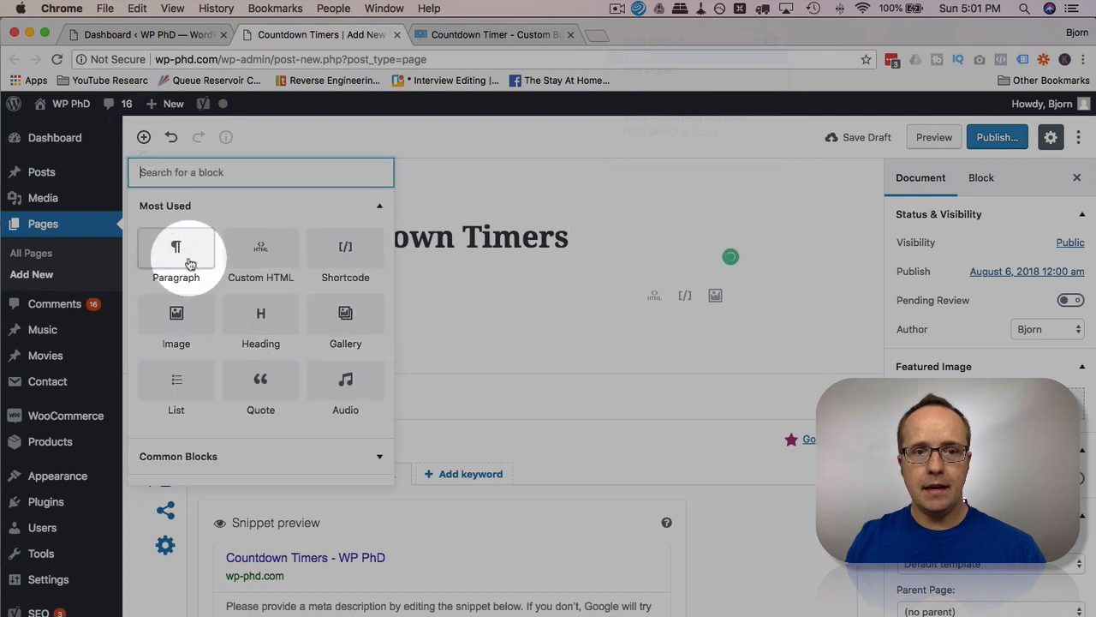
scroll(down, 3)
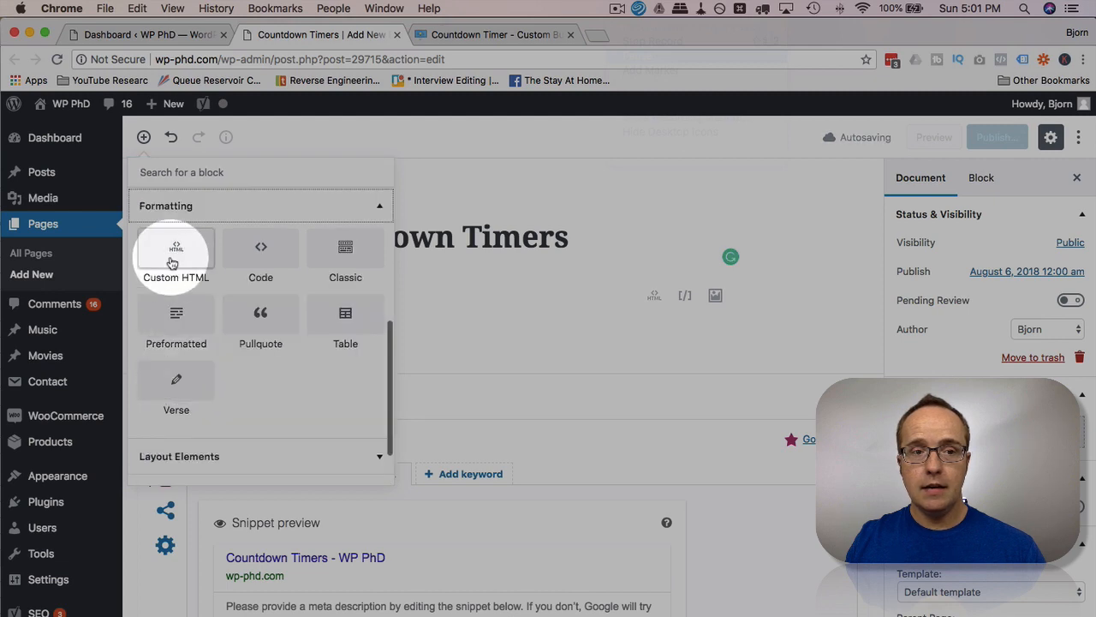
click(175, 257)
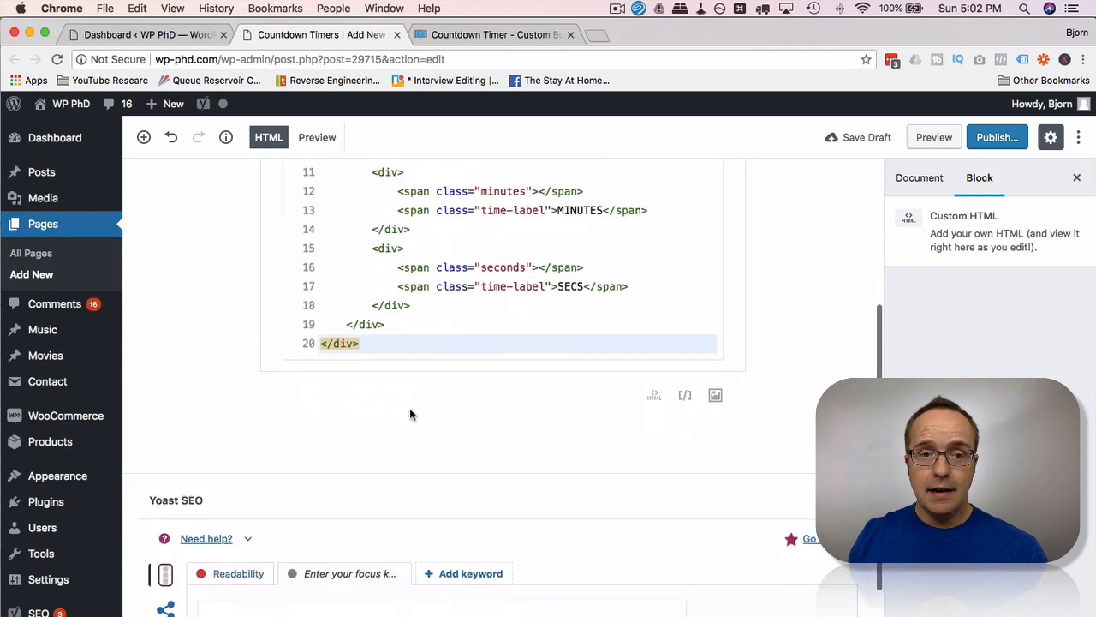
Scroll the editor and place a second empty Custom HTML block beneath the markup
scroll(up, 3)
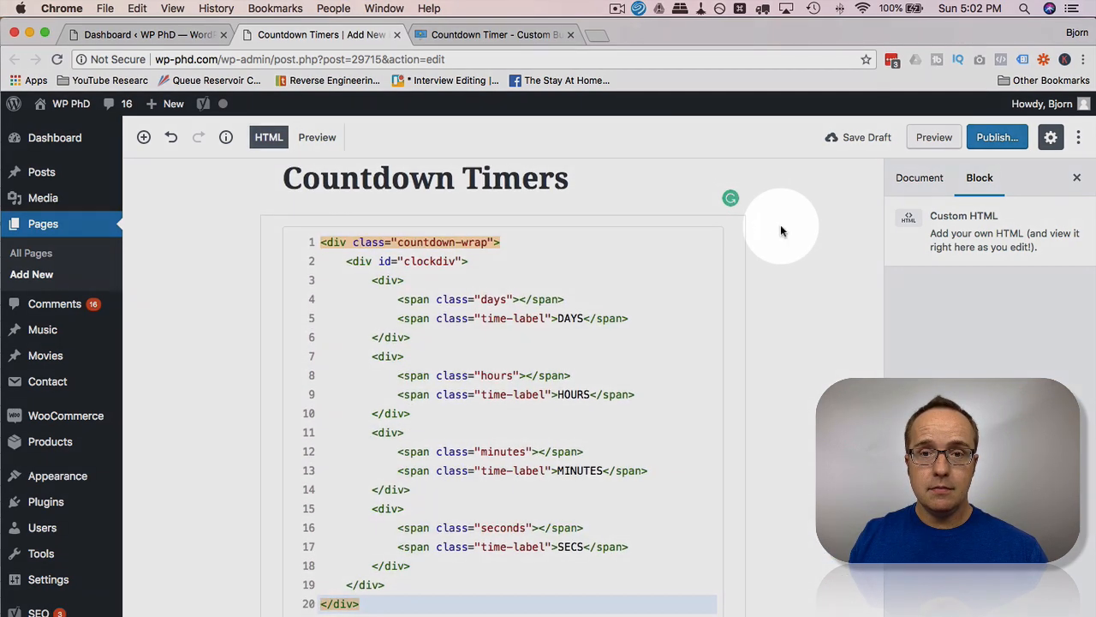
scroll(down, 3)
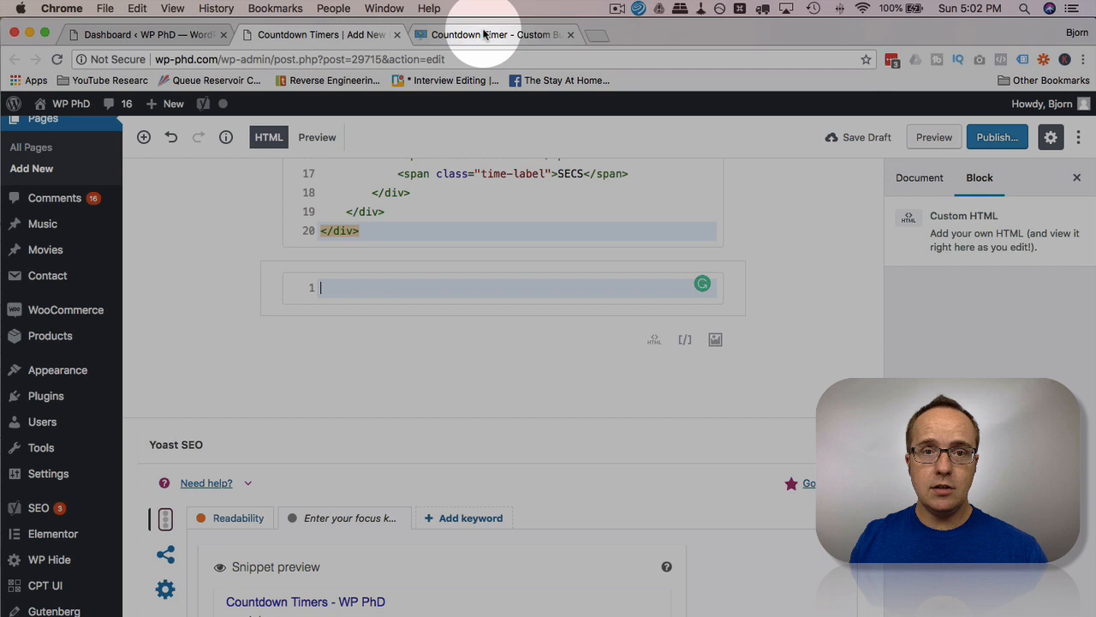
Copy the tutorial's specific-date countdown JavaScript into the second Custom HTML block
click(492, 34)
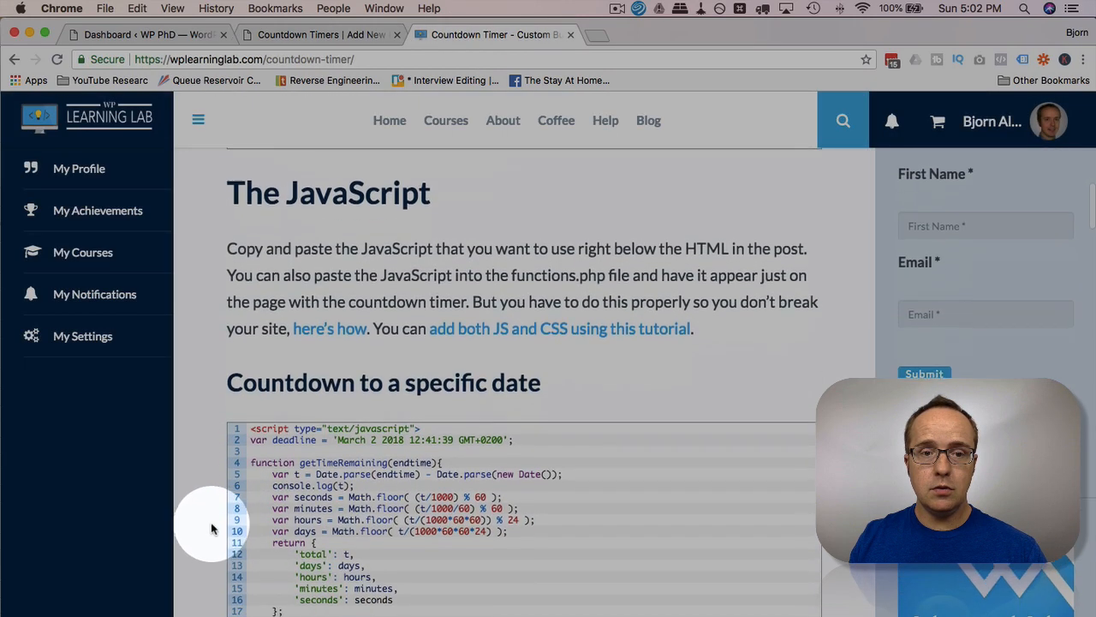
scroll(down, 3)
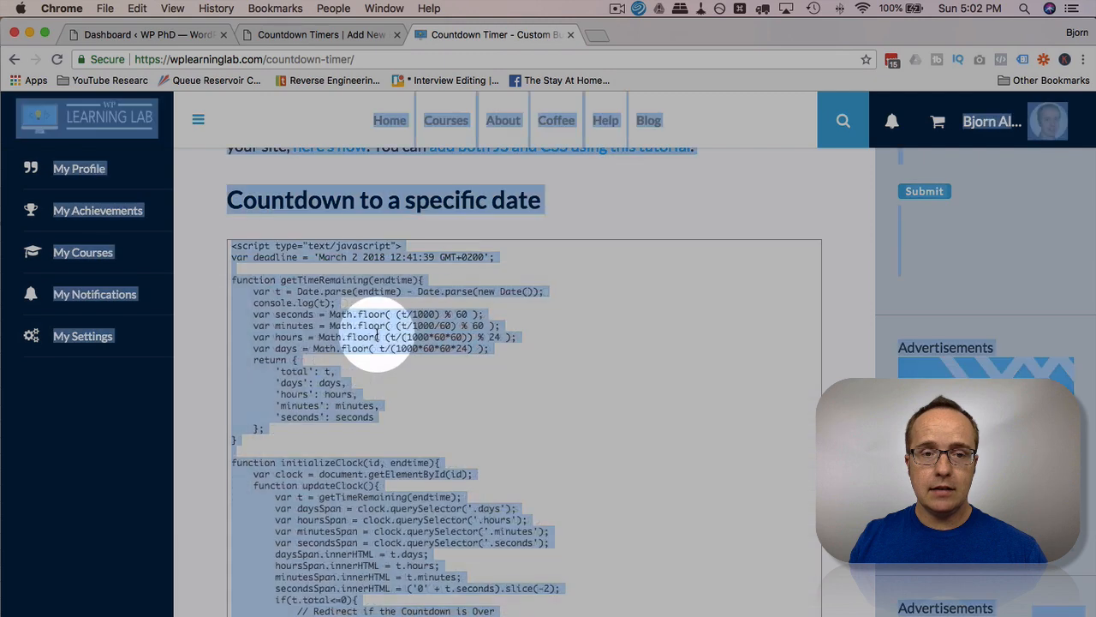
right_click(377, 334)
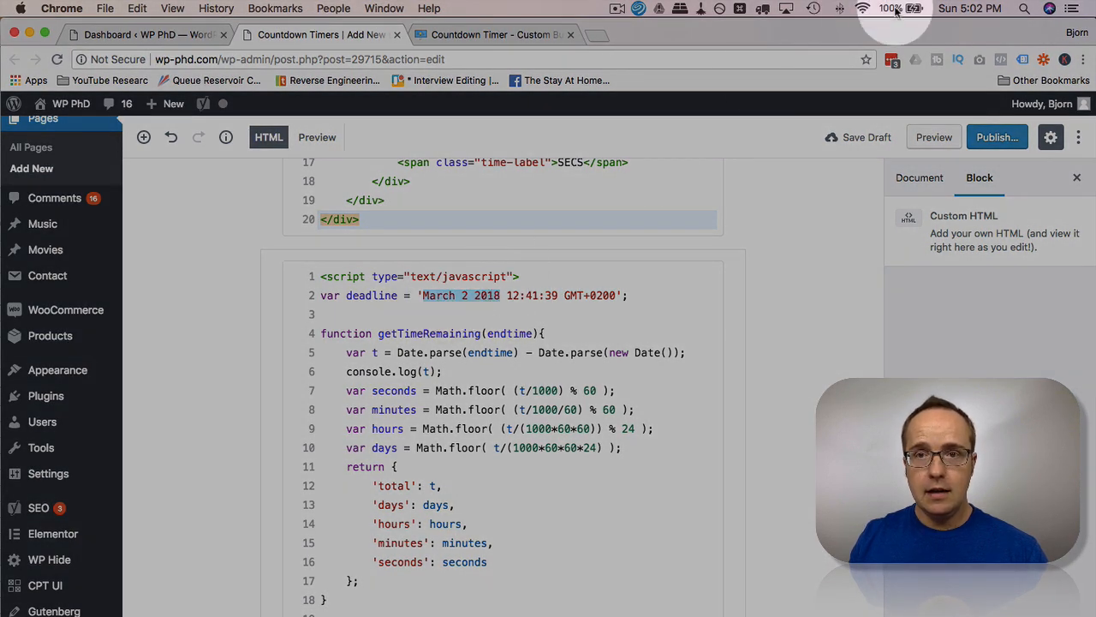
Replace the var deadline date with December 10 2018 12:41:39 GMT+0200
click(969, 8)
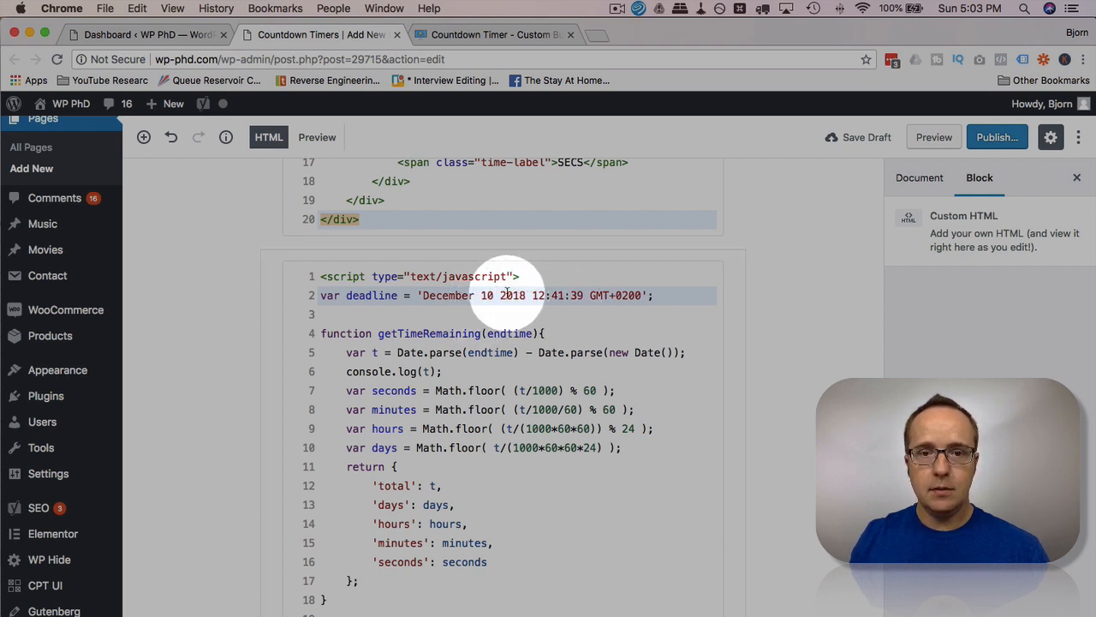
mouse_move(552, 295)
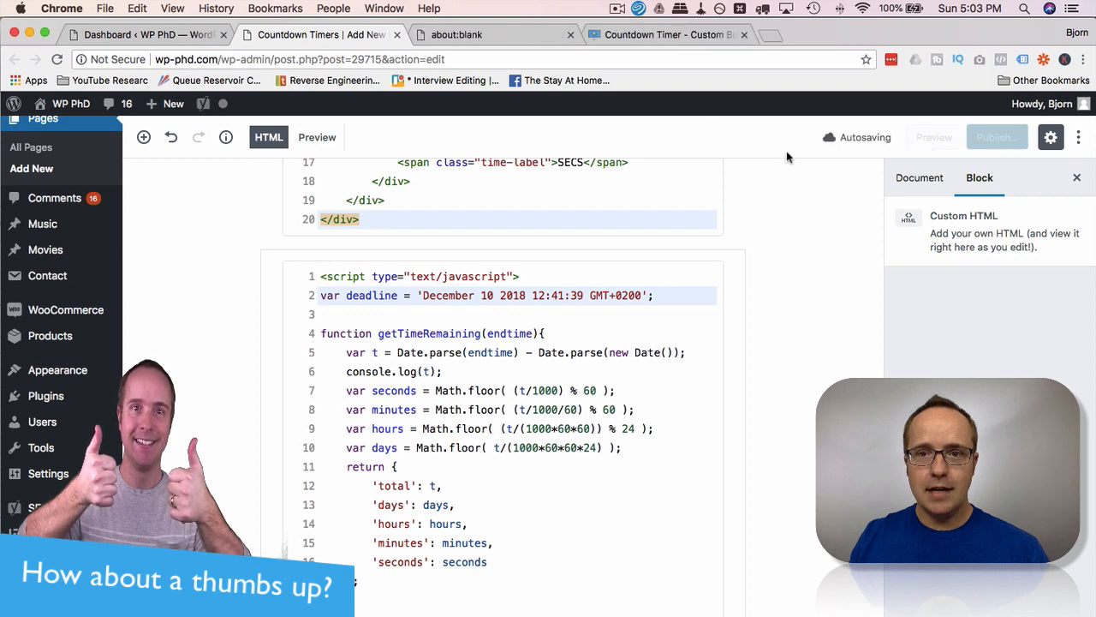
mouse_move(454, 219)
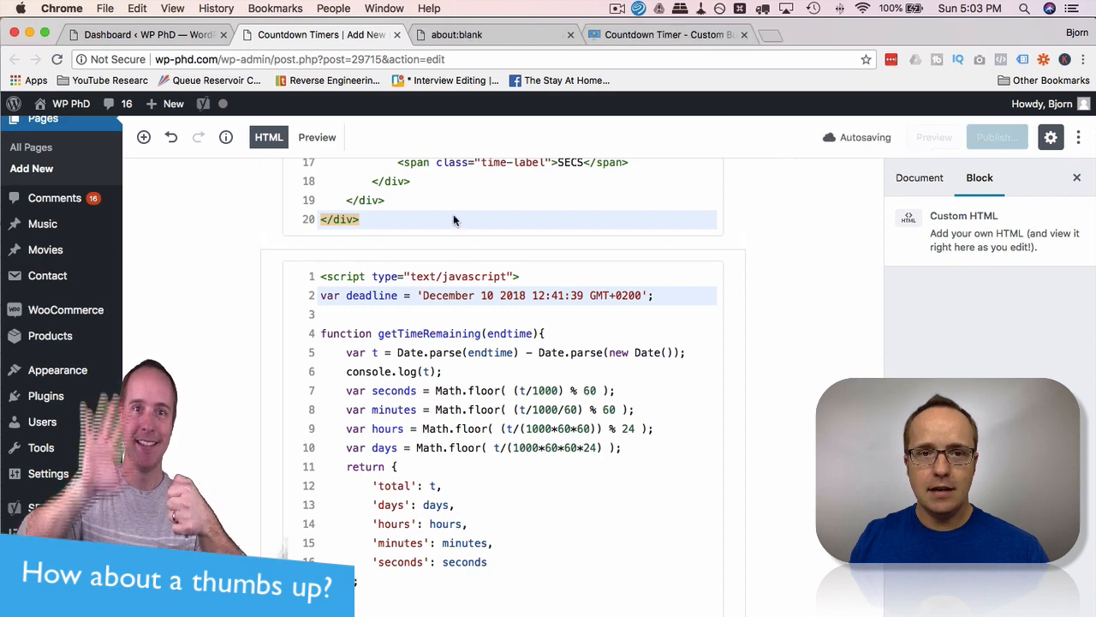
Preview the page, showing the timer at 126 days, 10 hours, 37 minutes
click(493, 34)
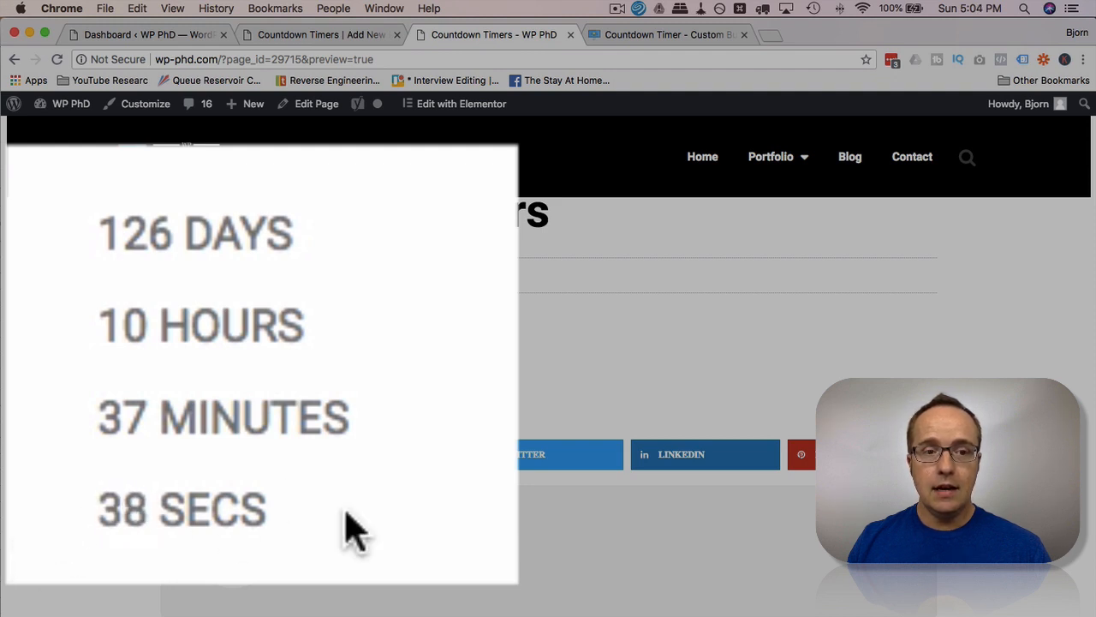
mouse_move(316, 391)
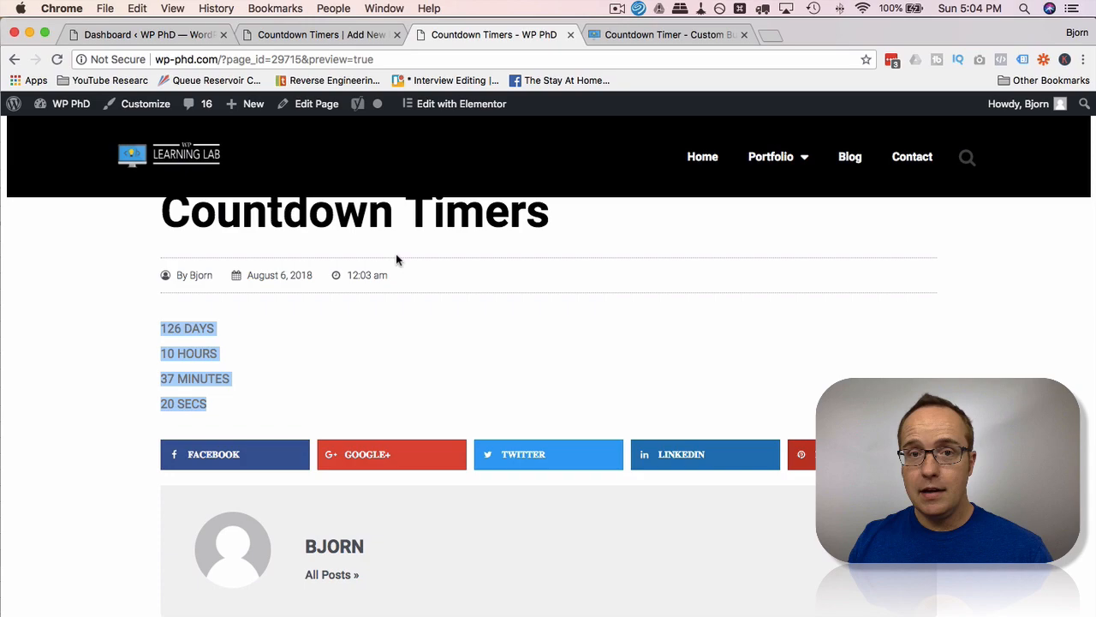
Copy The Alarm Clock look CSS from the tutorial and launch Appearance > Customize
click(668, 35)
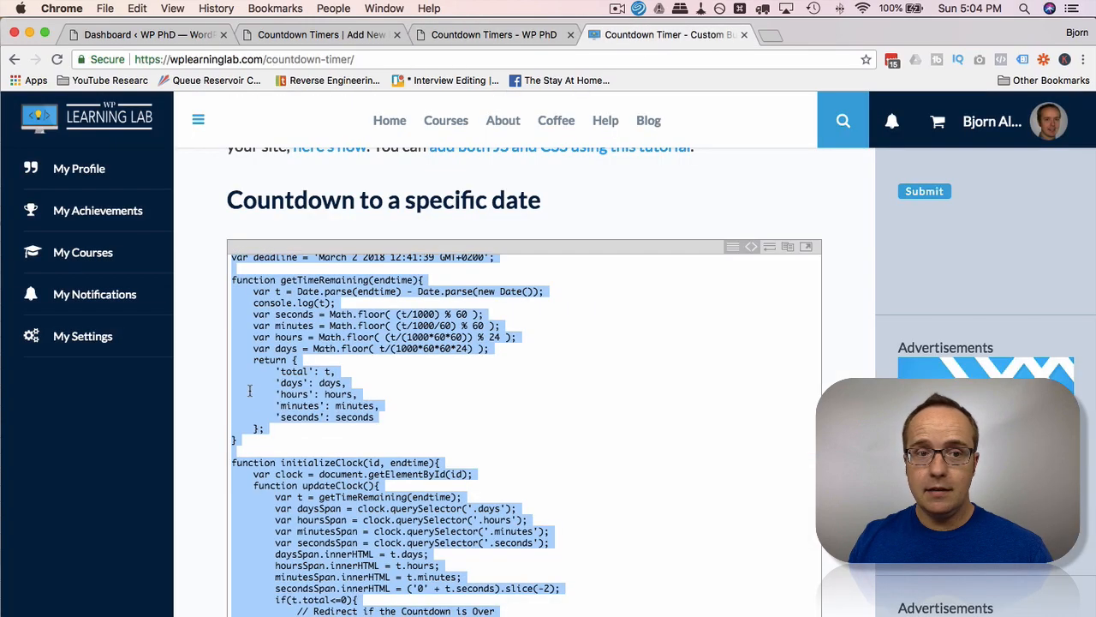
scroll(down, 3)
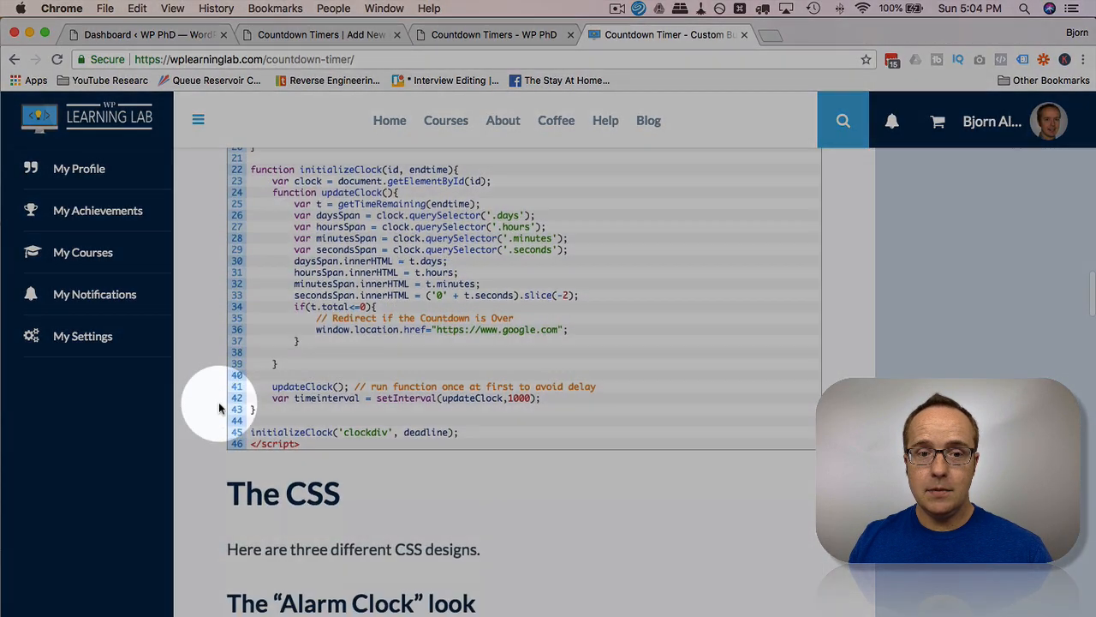
scroll(down, 3)
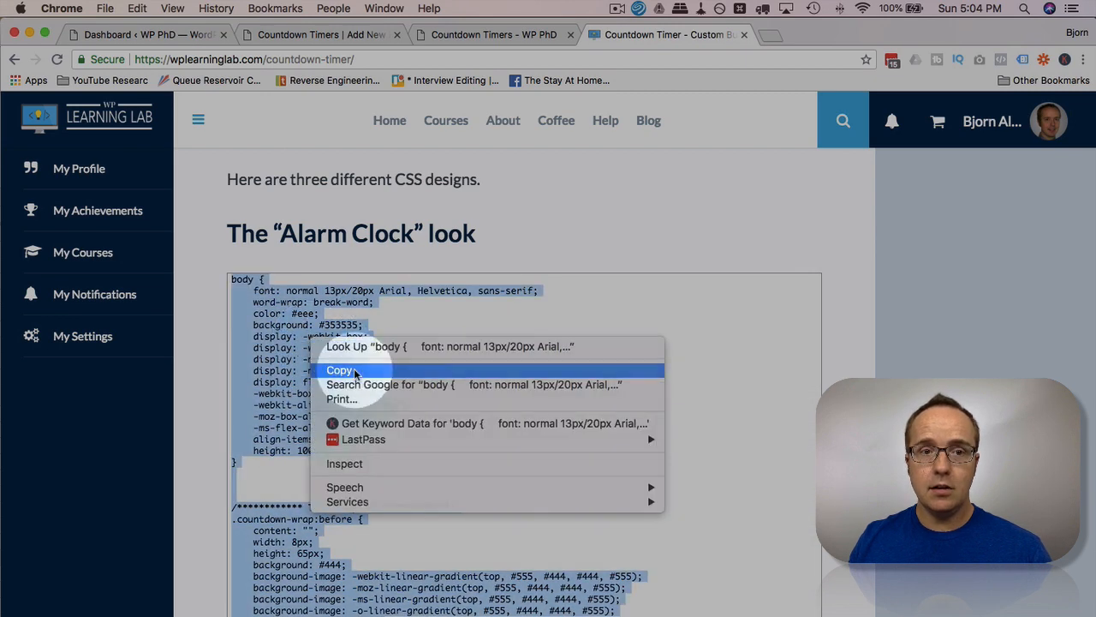
click(137, 34)
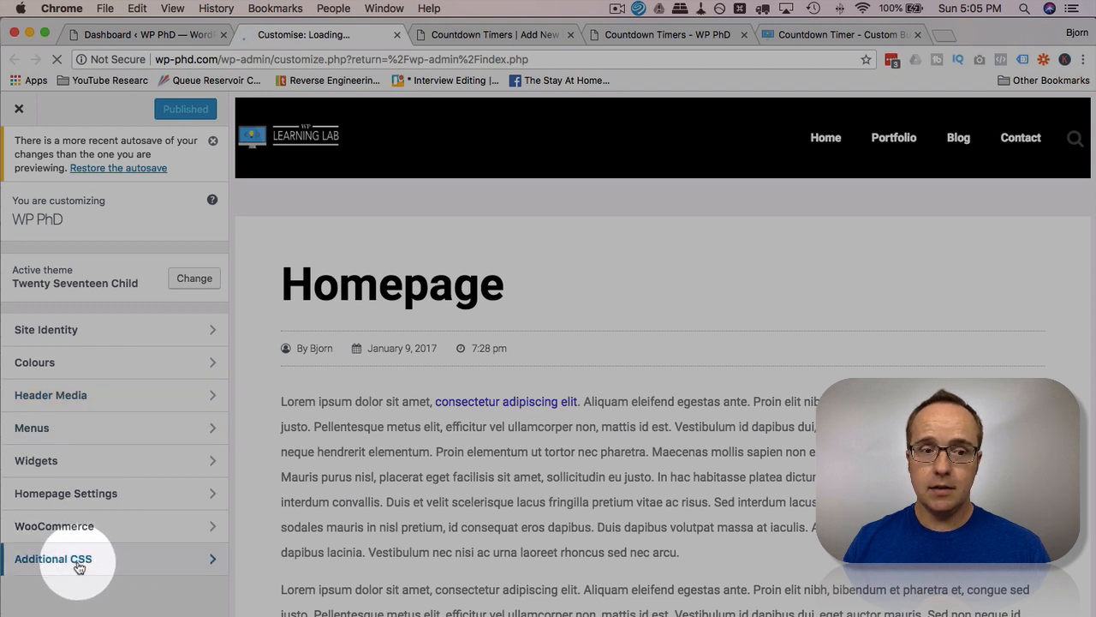
Paste the copied Alarm Clock CSS into the customizer's Additional CSS editor and Publish
click(52, 558)
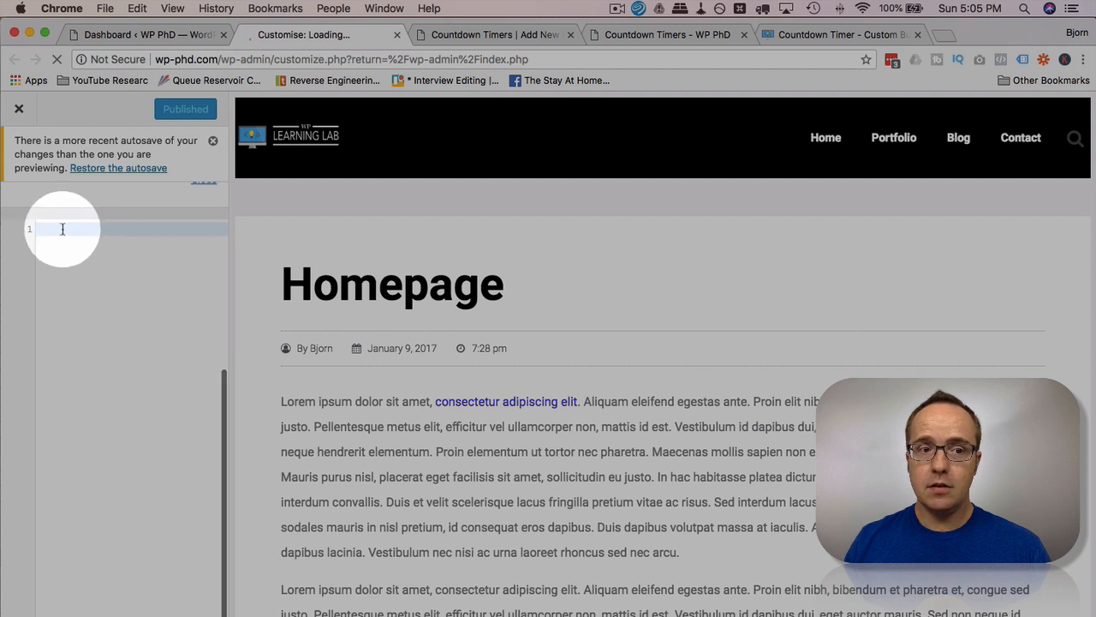
right_click(63, 228)
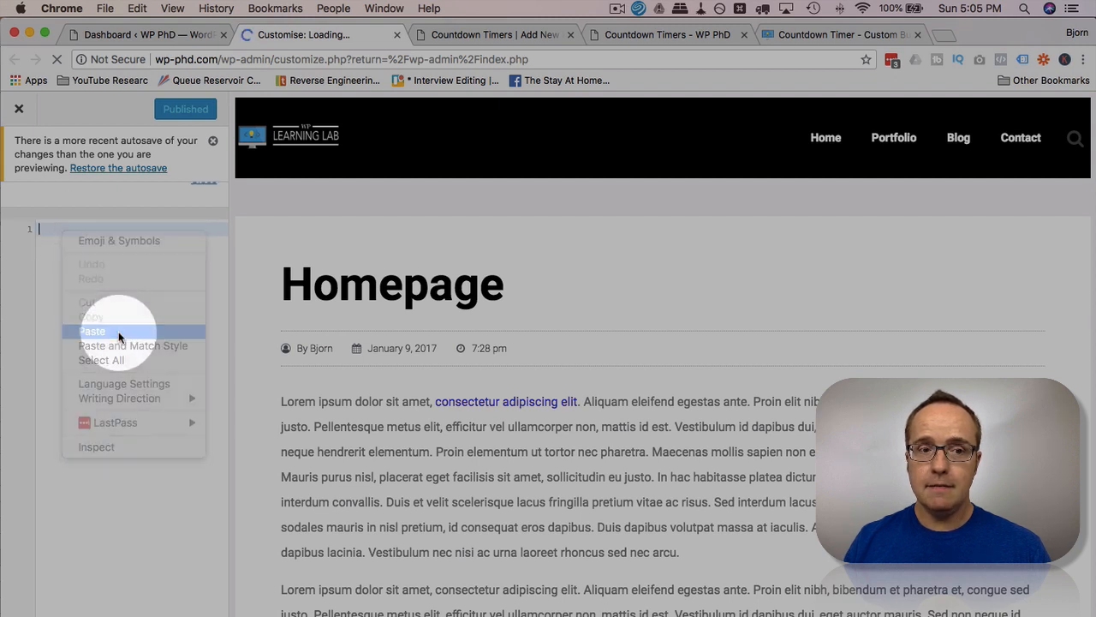
click(92, 332)
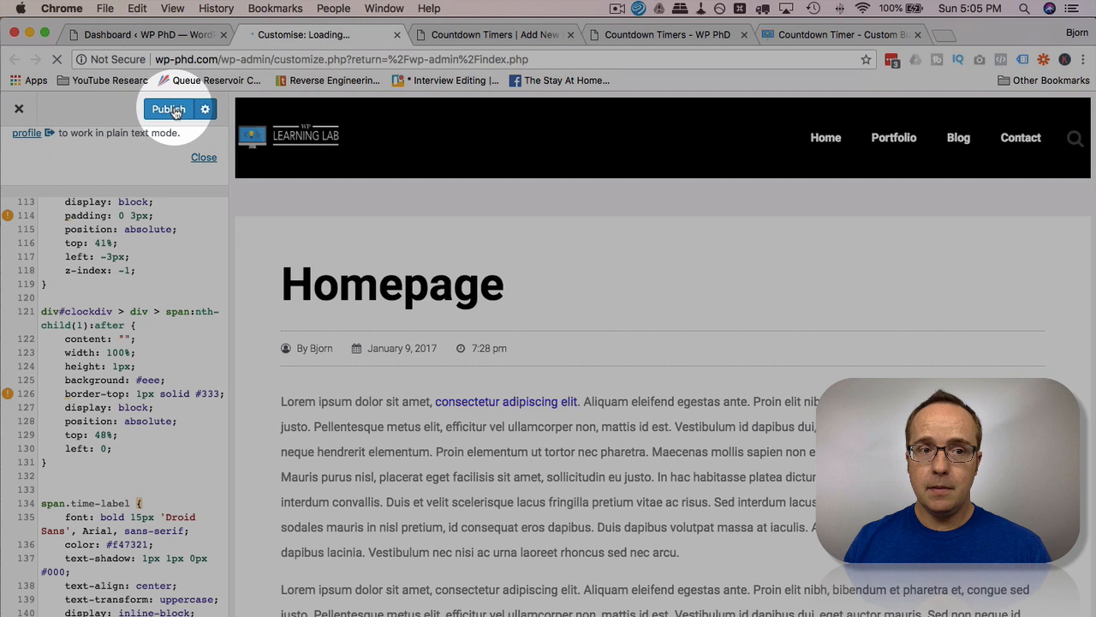
click(168, 110)
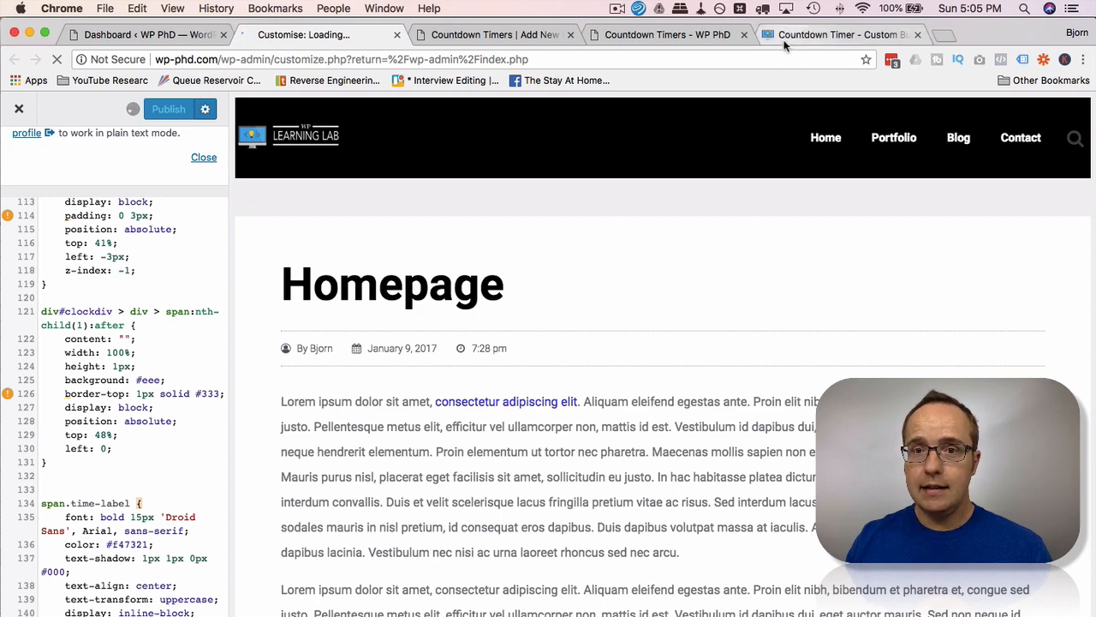
Show the tutorial's JavaScript section with the 'add both JS and CSS' link
click(839, 34)
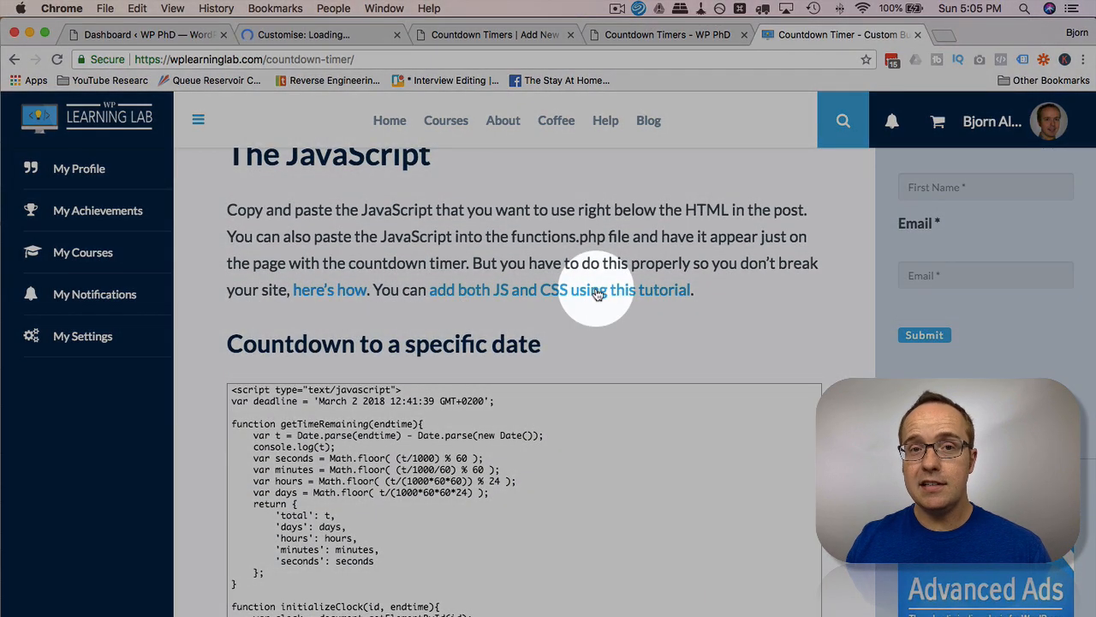
mouse_move(552, 296)
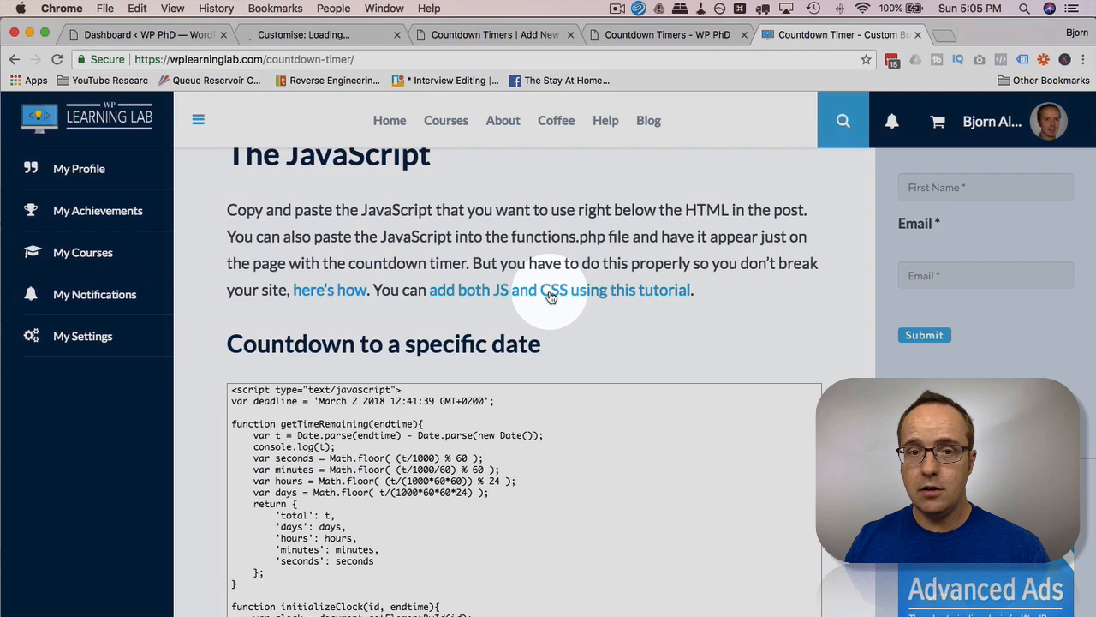
scroll(down, 3)
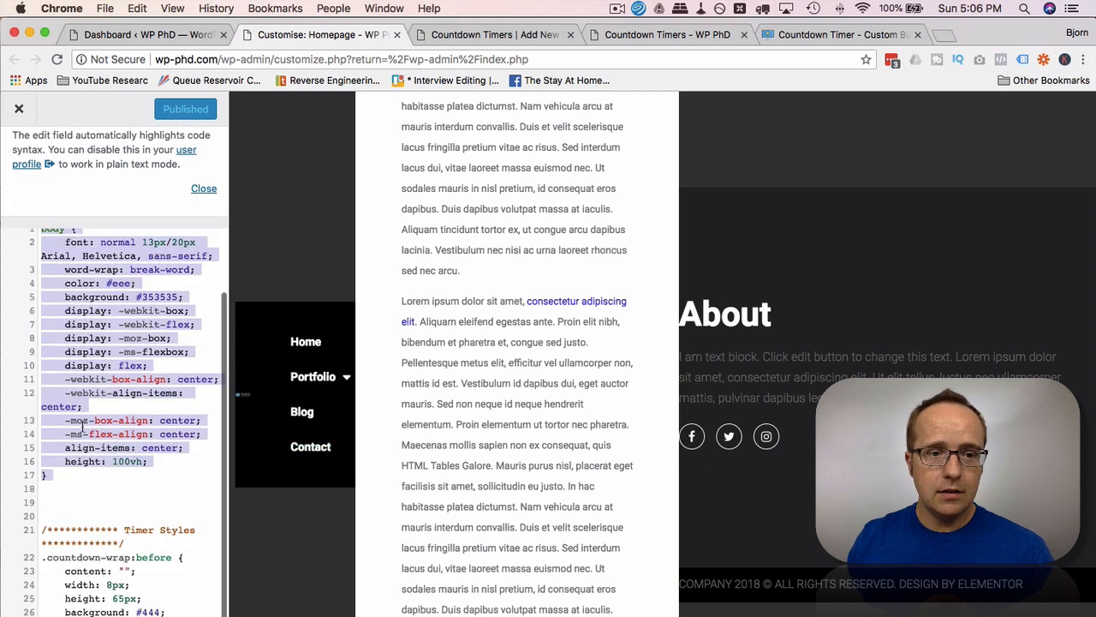
Delete the body rule from Additional CSS, publish, and return to the Countdown Timers preview
scroll(down, 3)
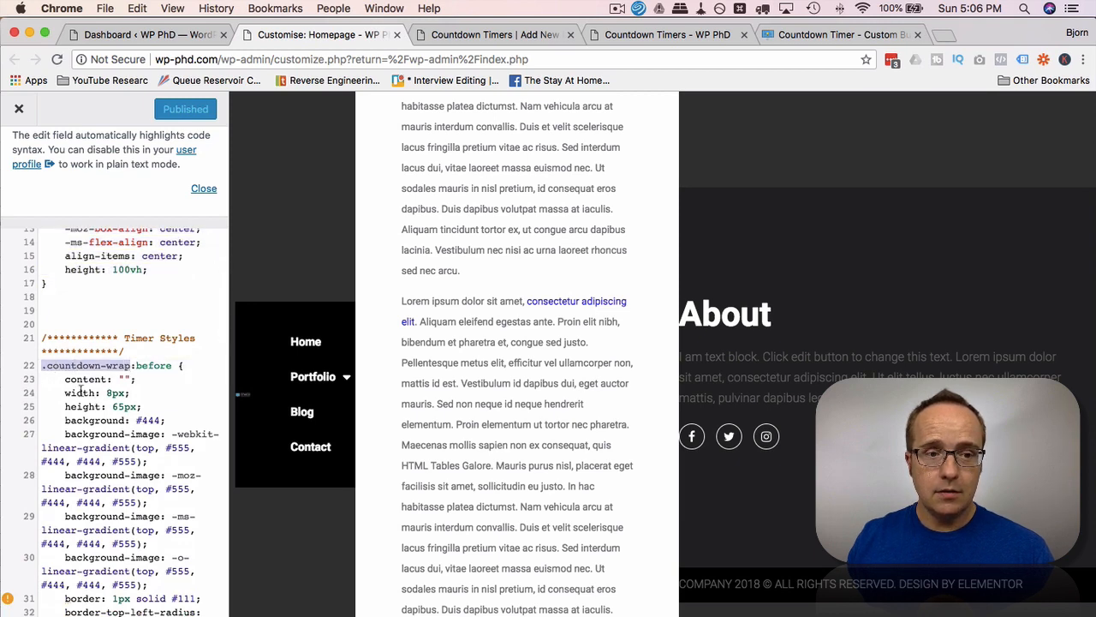
scroll(down, 3)
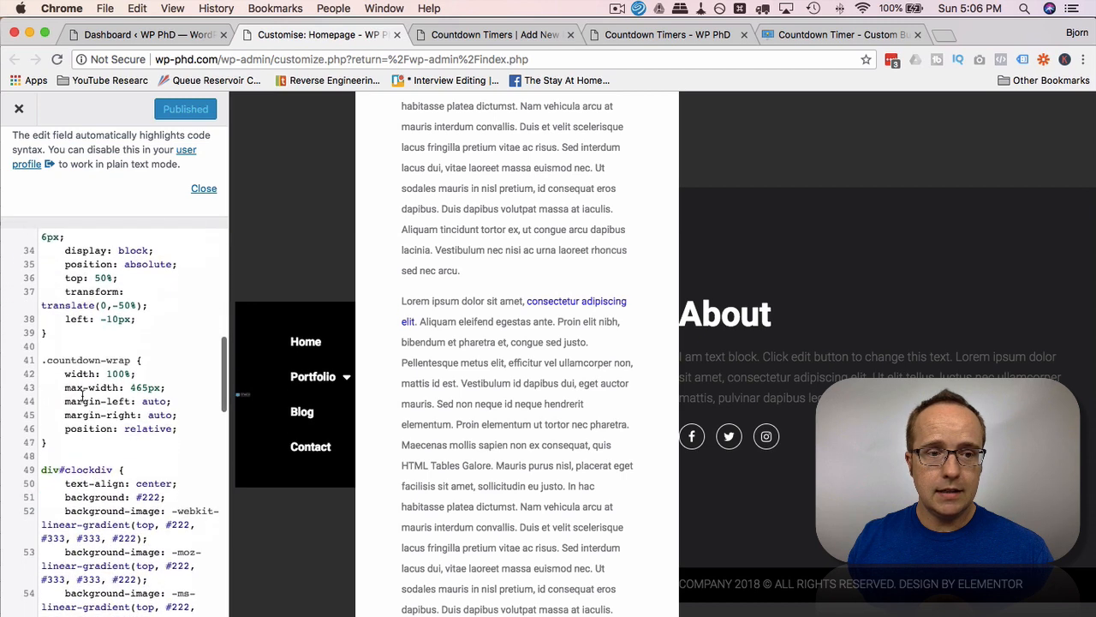
scroll(down, 3)
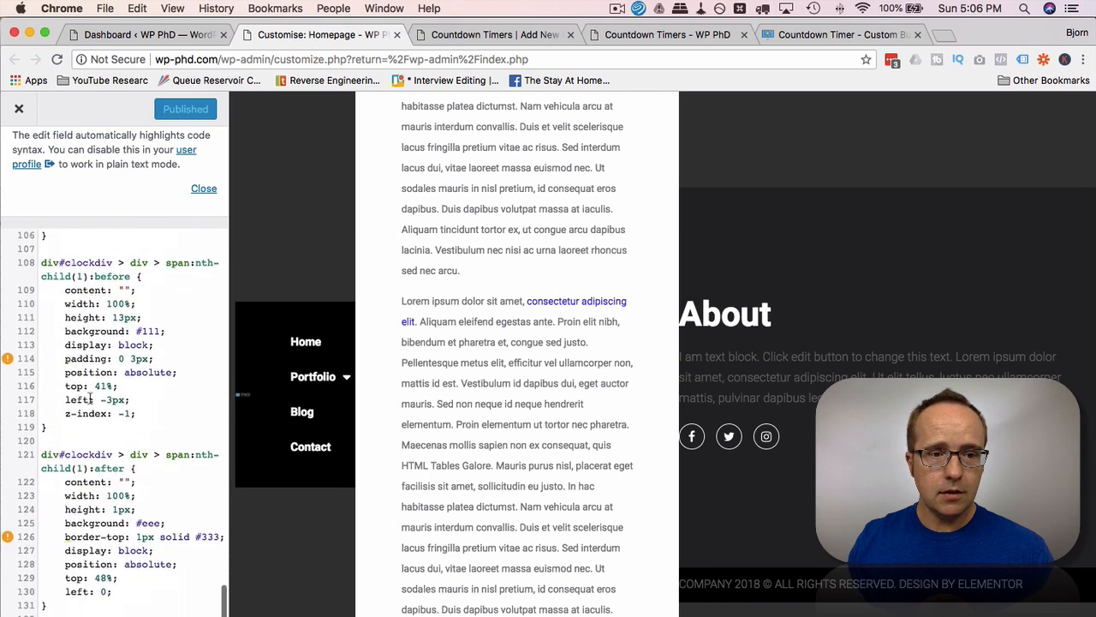
scroll(down, 3)
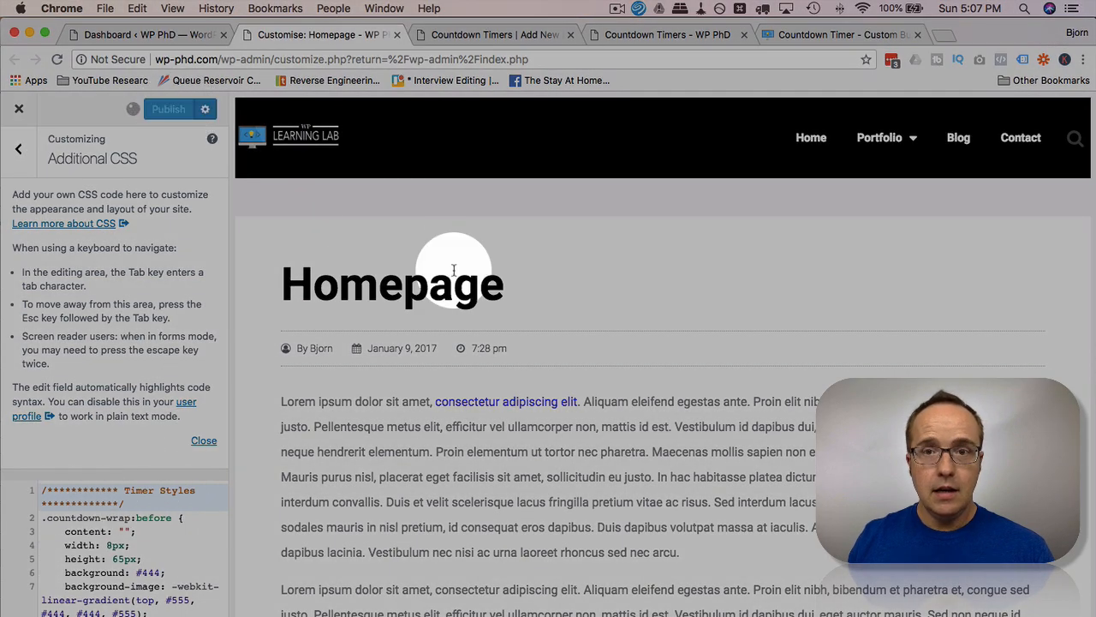
click(168, 109)
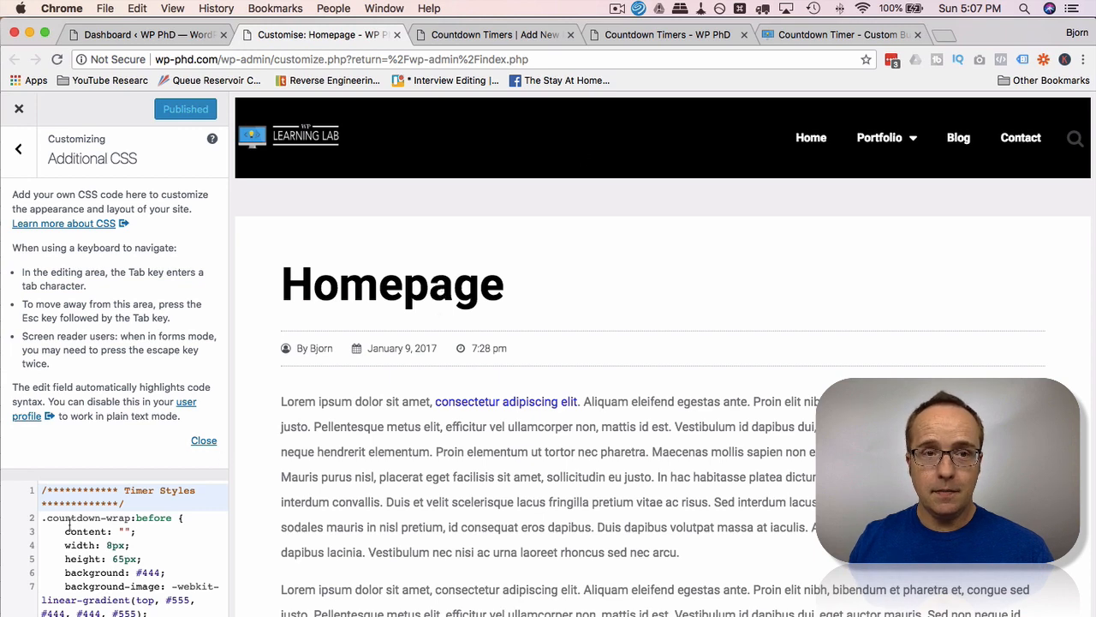
click(668, 34)
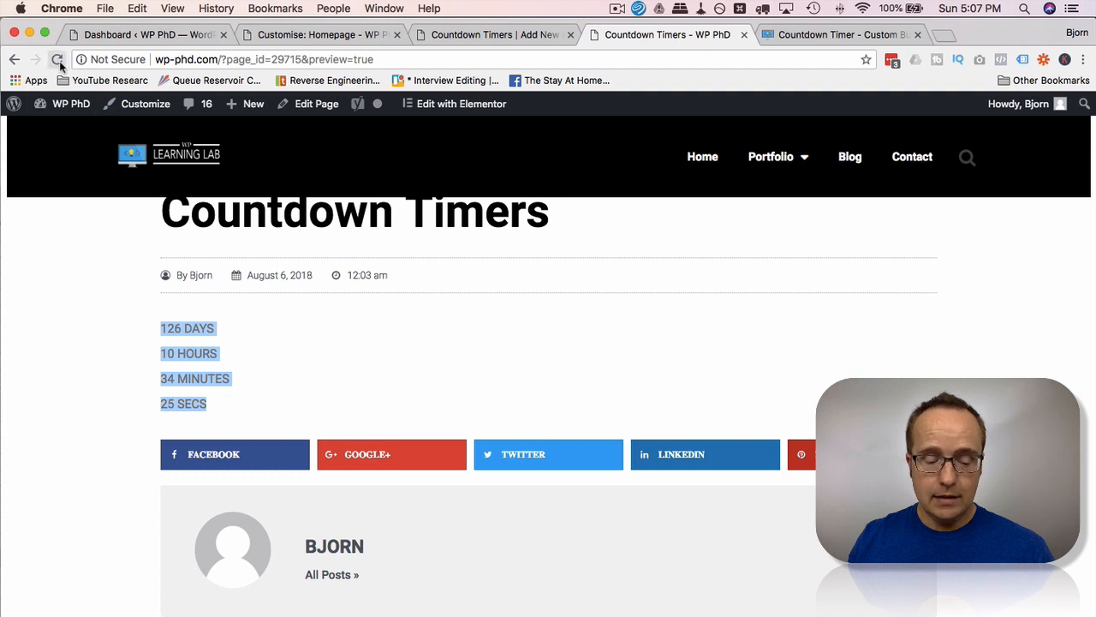
Reload the Countdown Timers preview to see the dark alarm clock timer
click(58, 60)
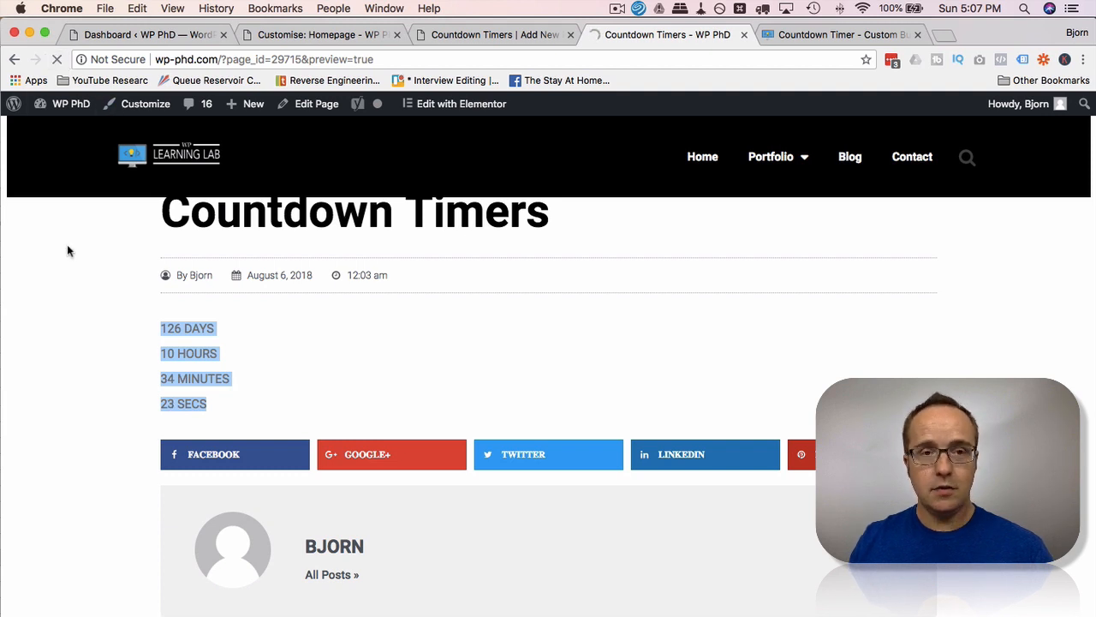
mouse_move(73, 328)
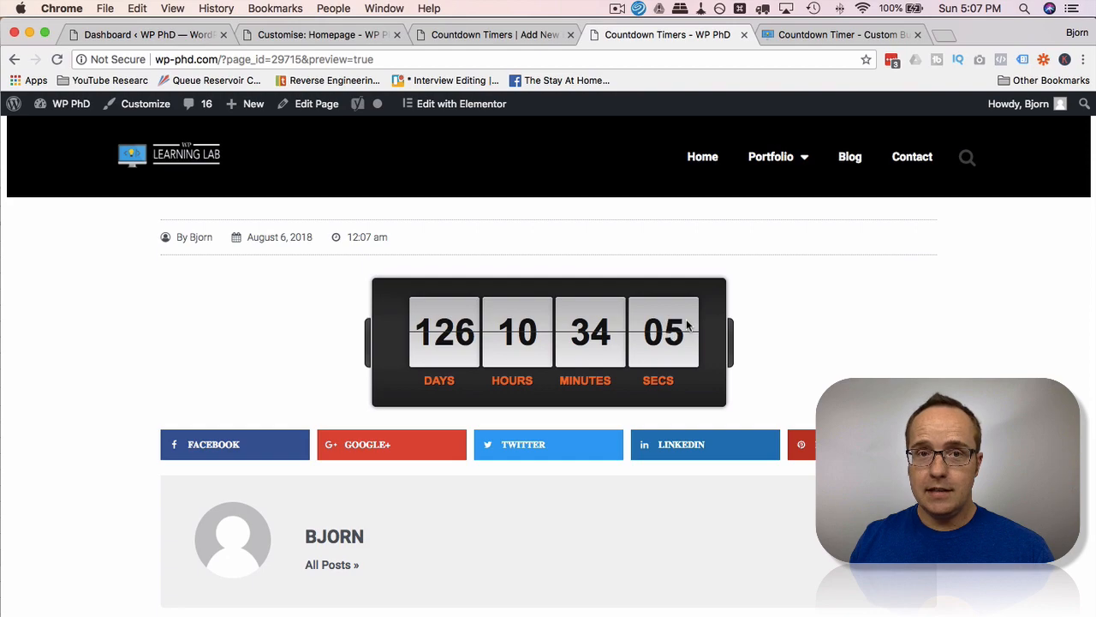
click(836, 34)
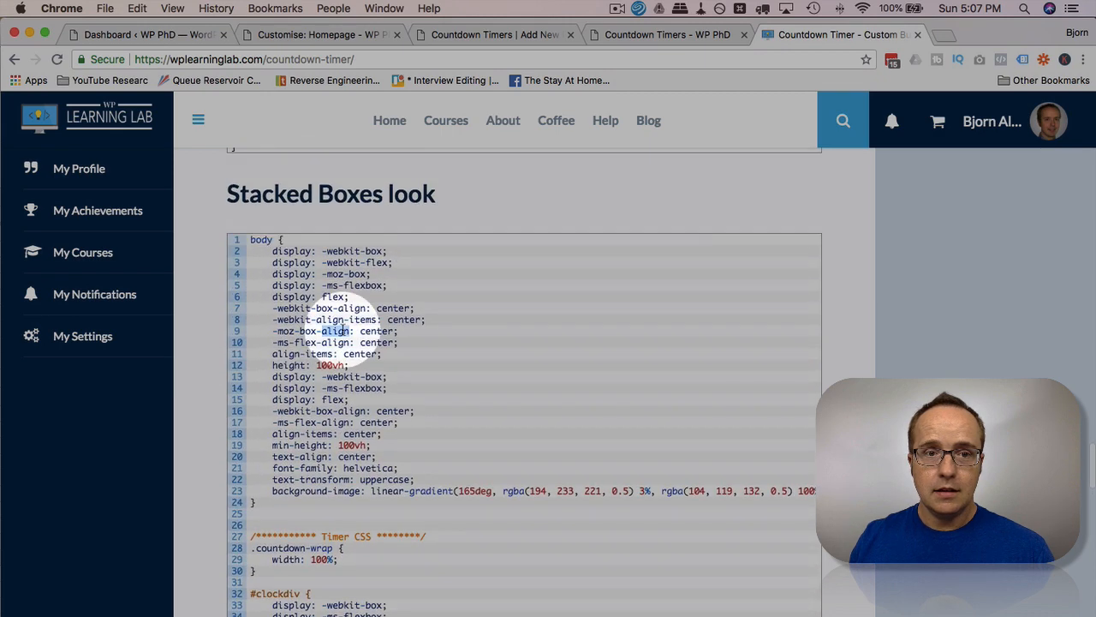
Check the Additional CSS customizer, then locate the tutorial's Stacked Boxes look CSS
scroll(down, 3)
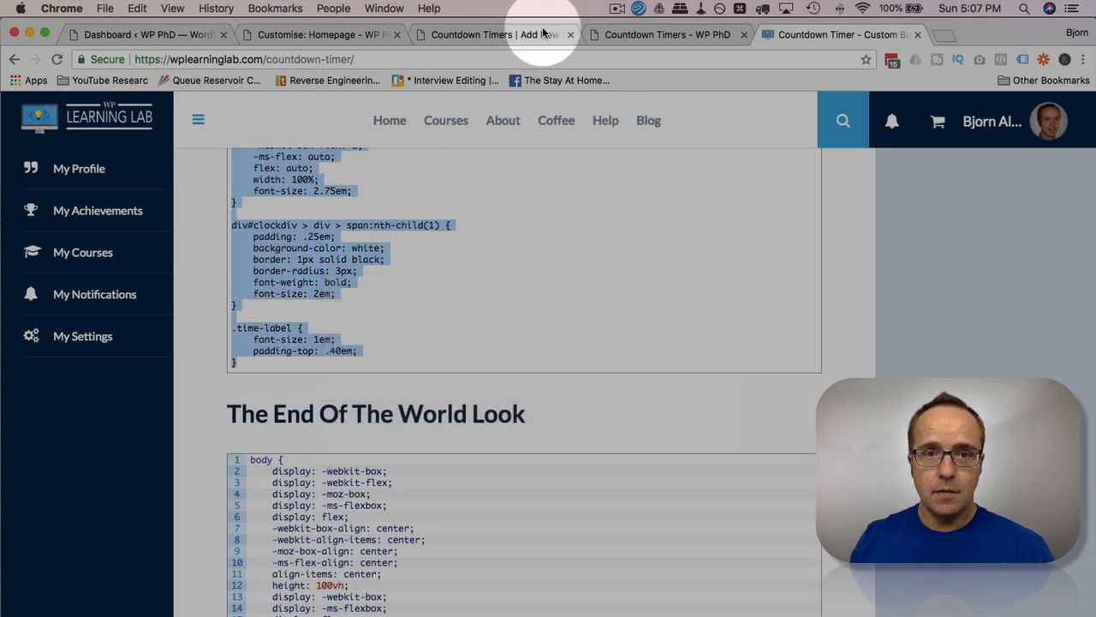
click(321, 34)
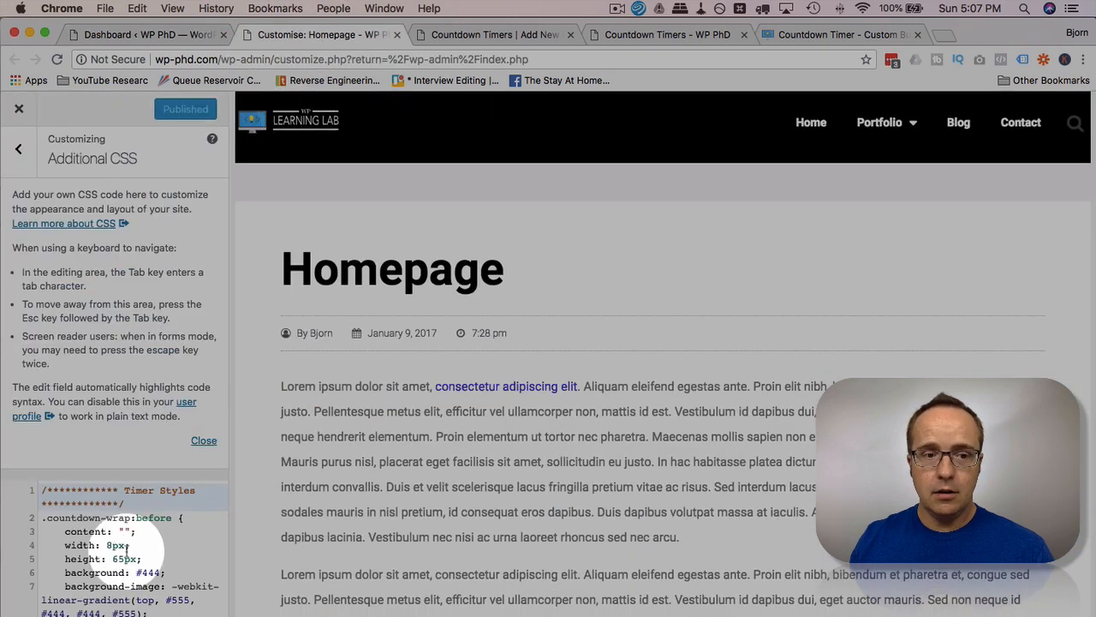
scroll(down, 3)
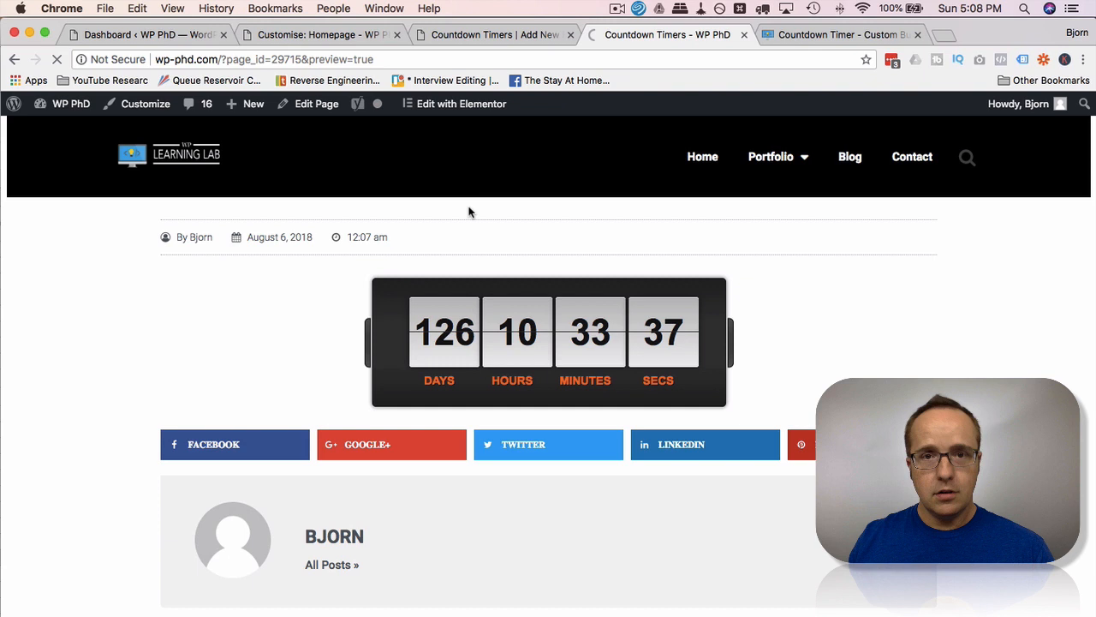
mouse_move(233, 337)
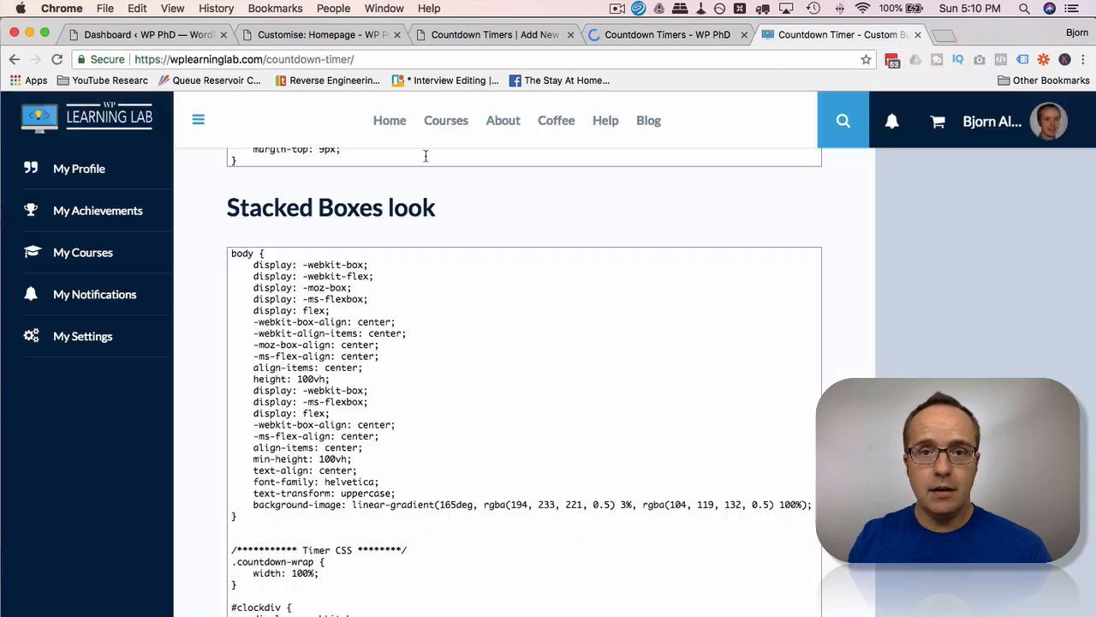
scroll(down, 3)
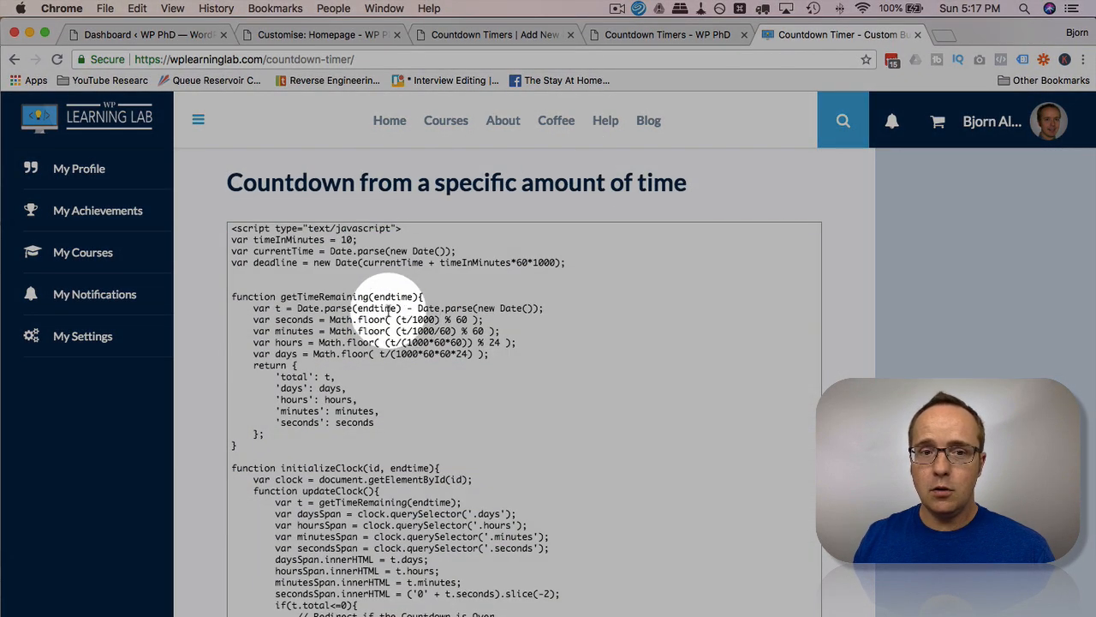
Replace the Custom HTML block's date-based script with the ten-minute countdown script
right_click(390, 308)
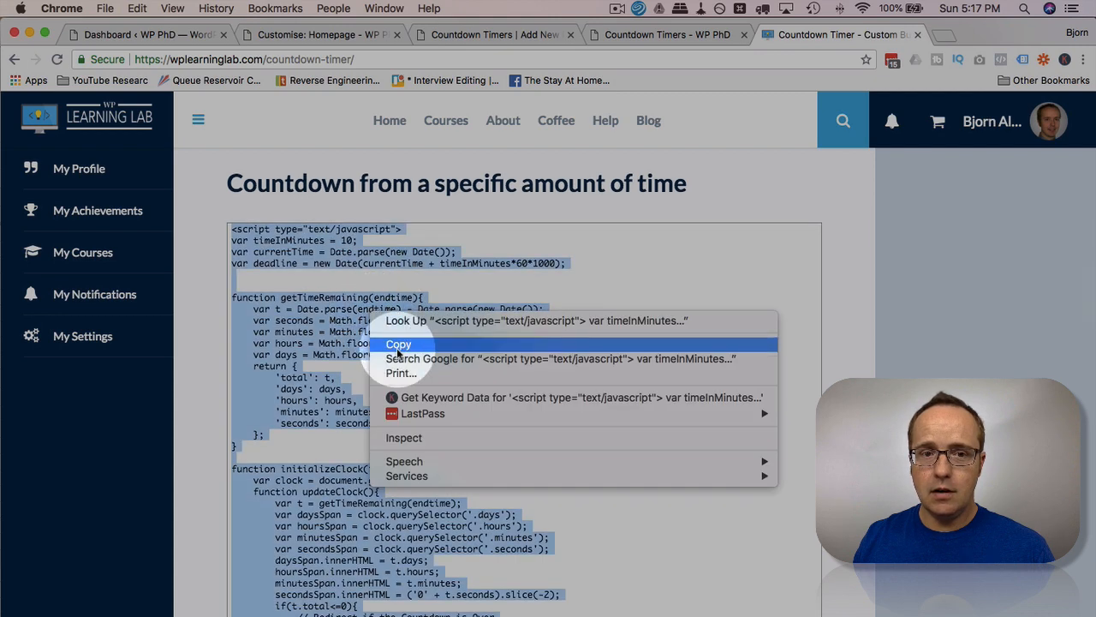
click(398, 344)
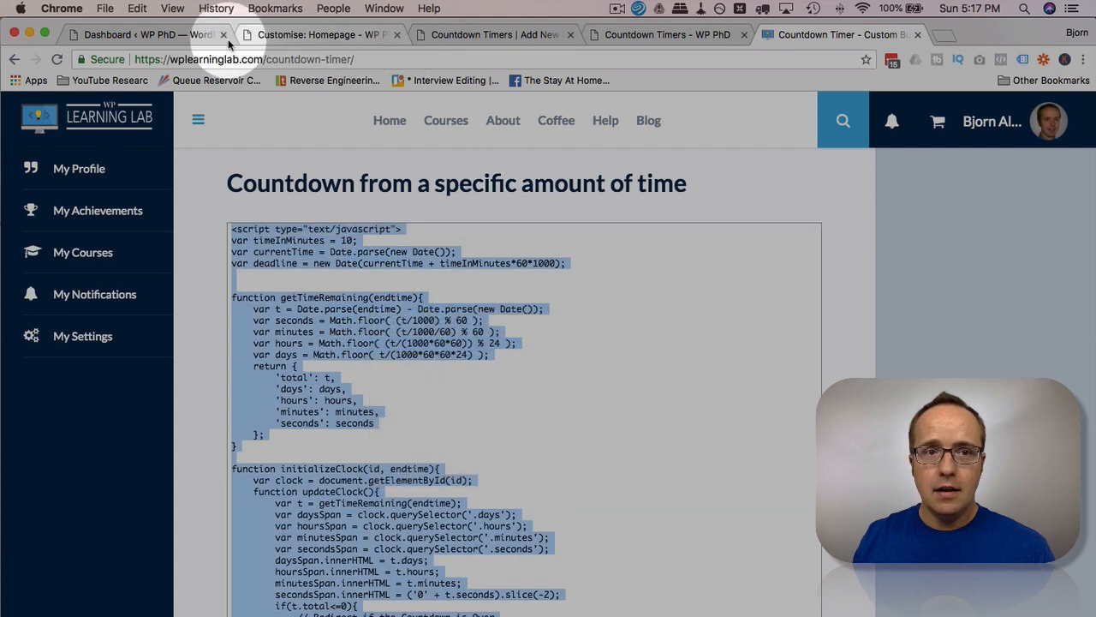
click(495, 34)
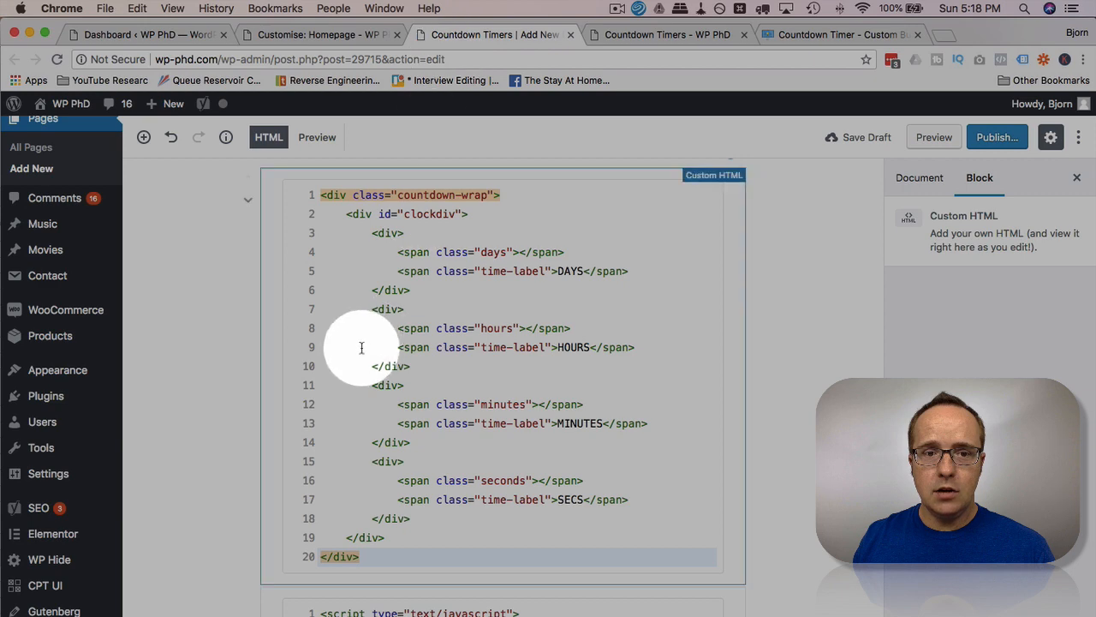
scroll(down, 3)
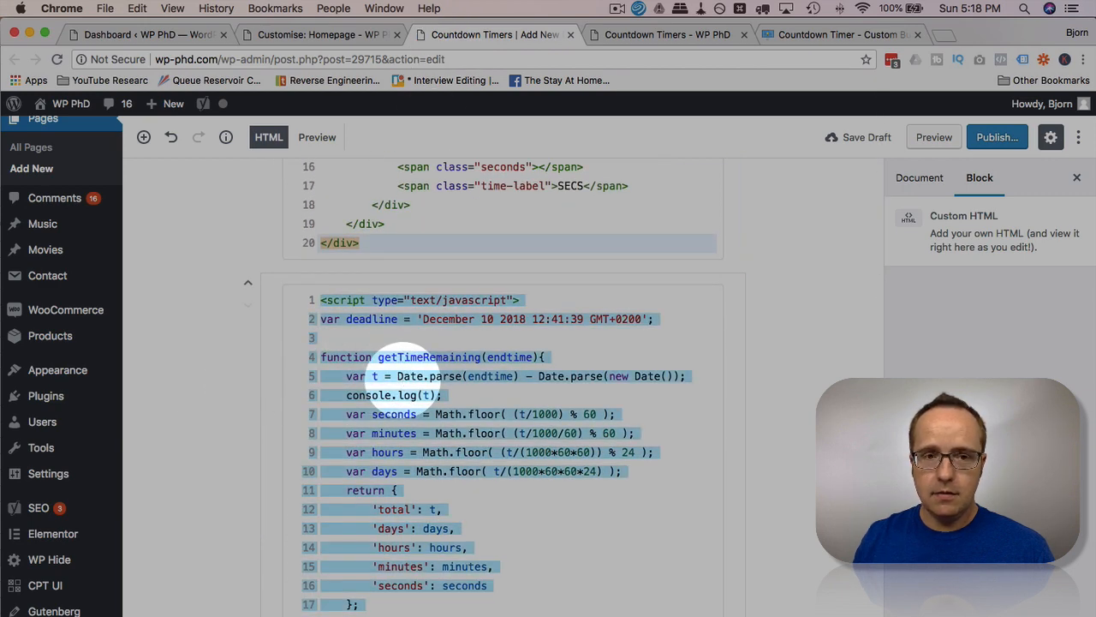
right_click(334, 309)
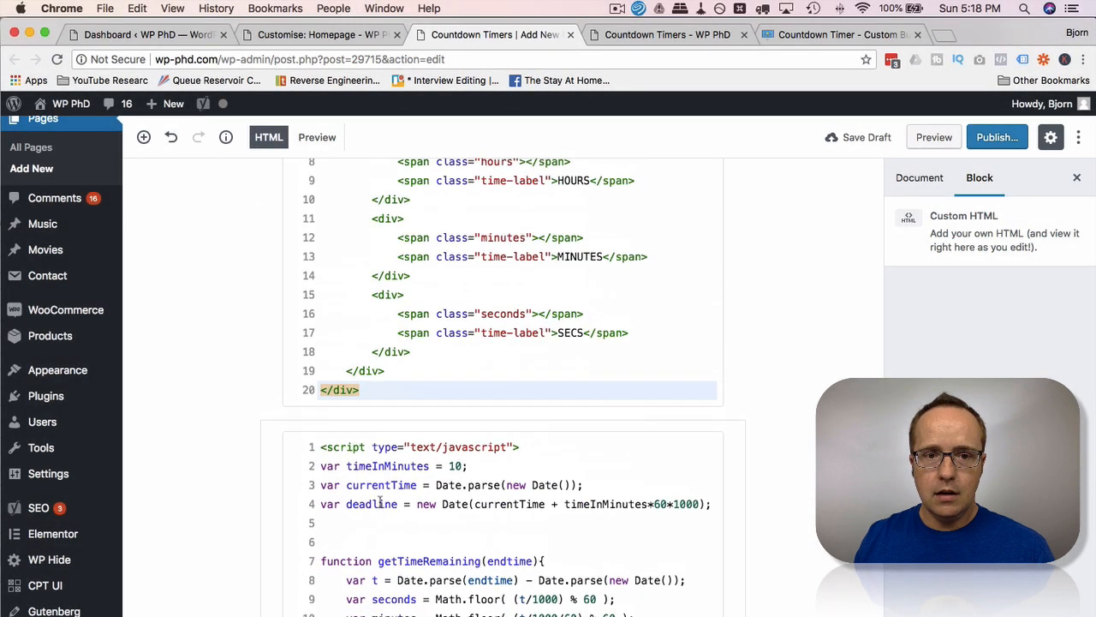
scroll(down, 3)
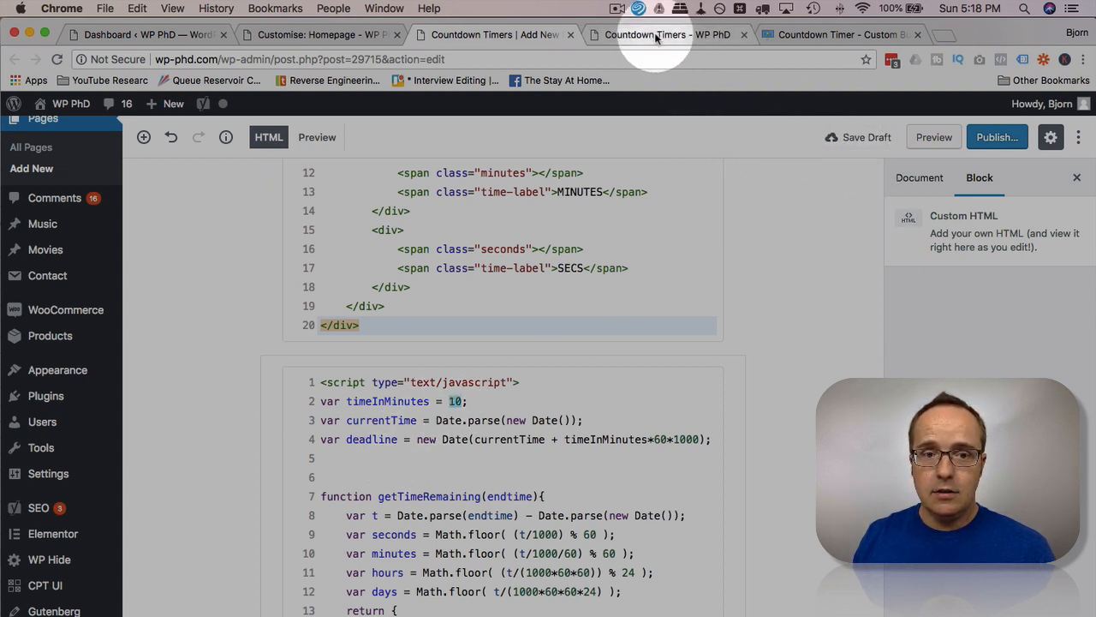
Reload the preview showing 0 days, 0 hours, 9 minutes remaining, then check the editor
click(668, 34)
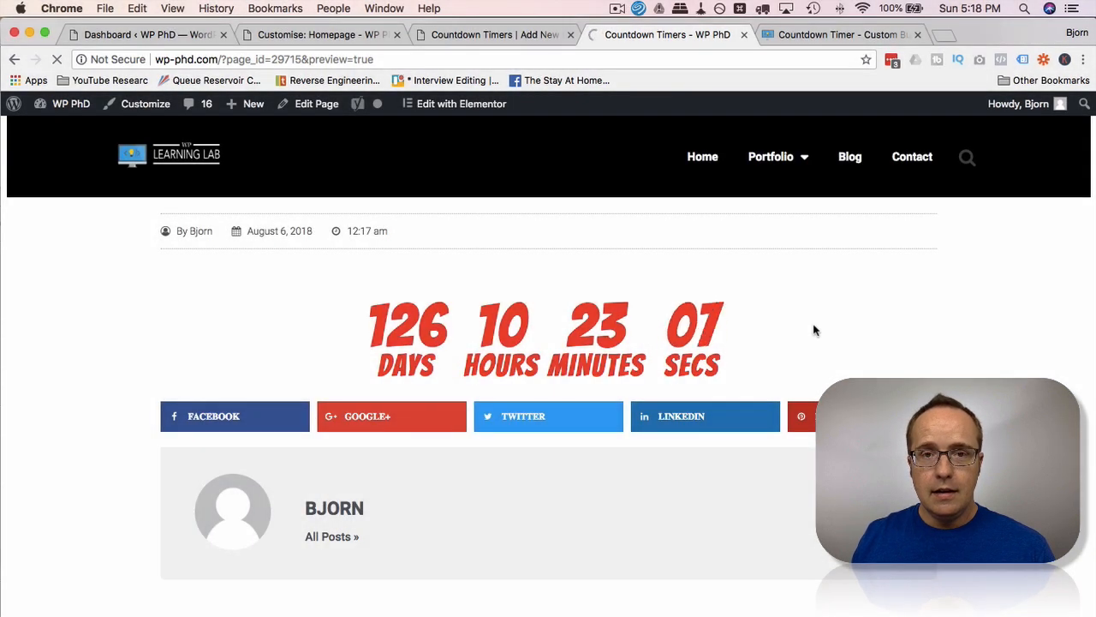
mouse_move(844, 342)
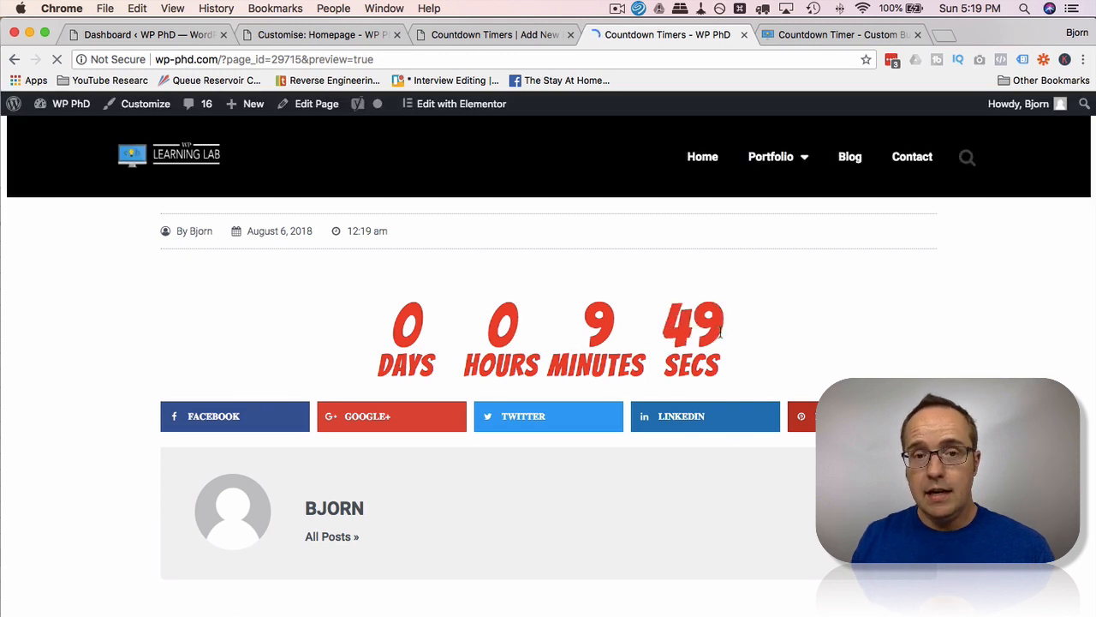
click(492, 35)
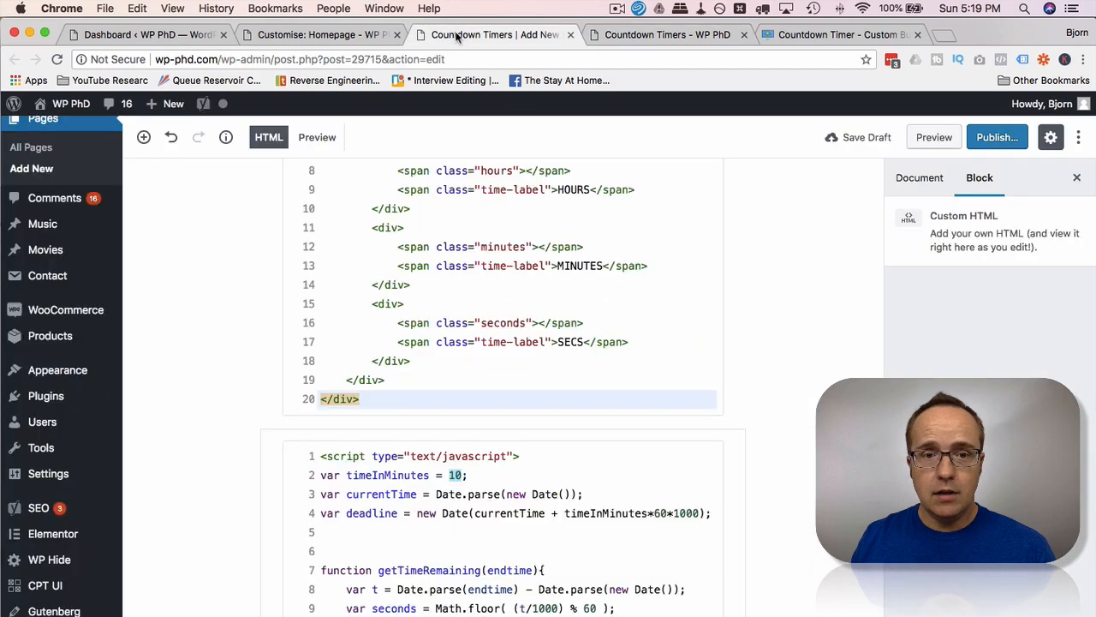
scroll(down, 3)
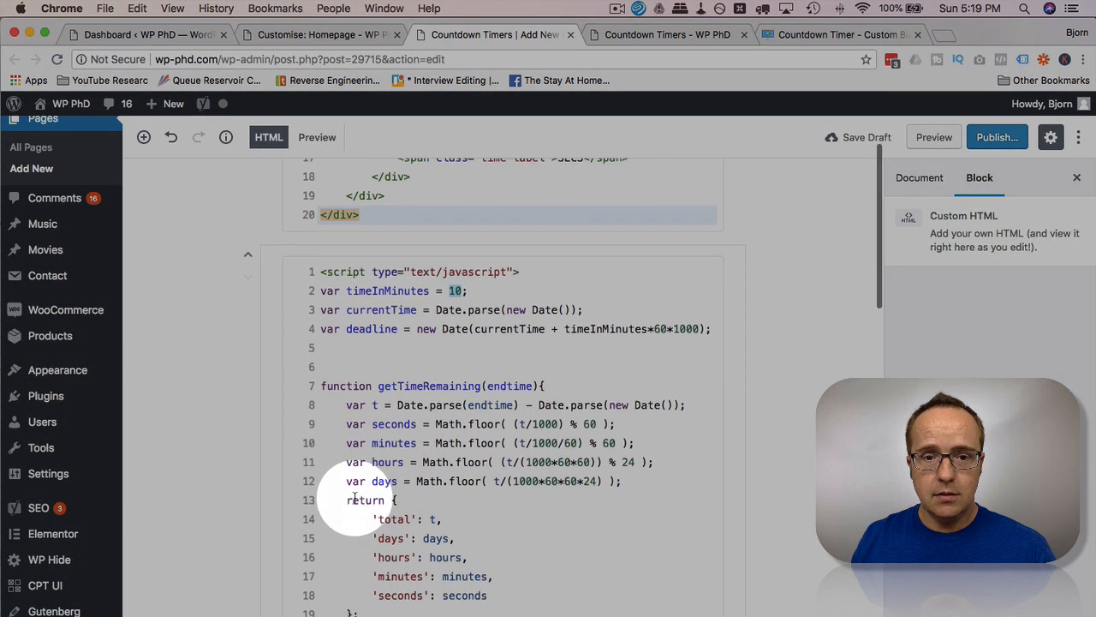
scroll(down, 3)
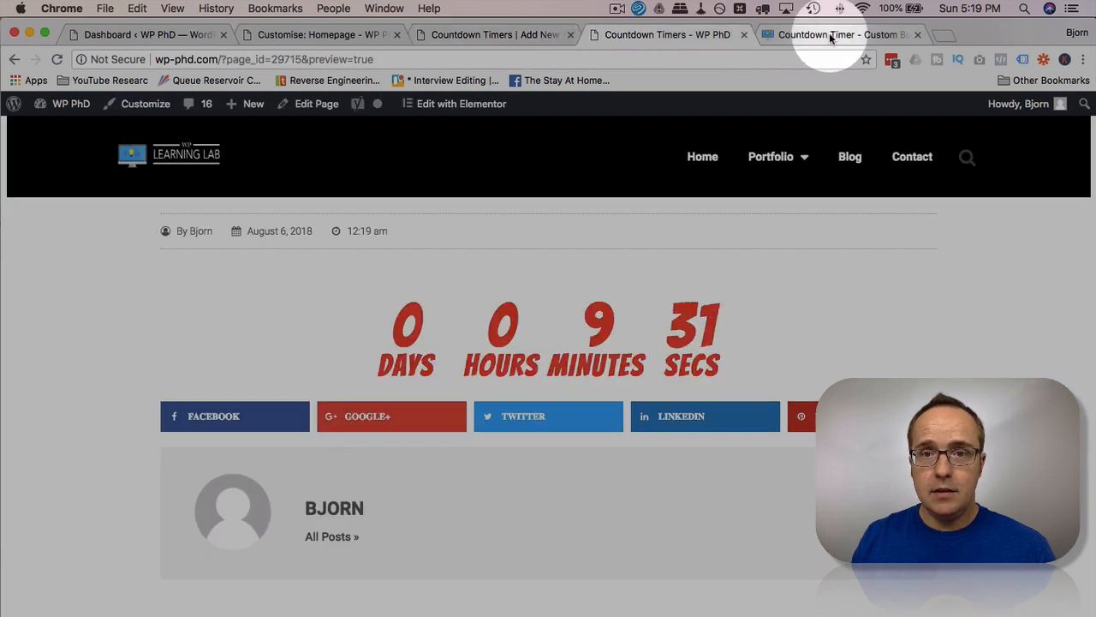
Check the running timer, then scroll the tutorial to the Alarm Clock countdown-wrap and clockdiv CSS
click(840, 35)
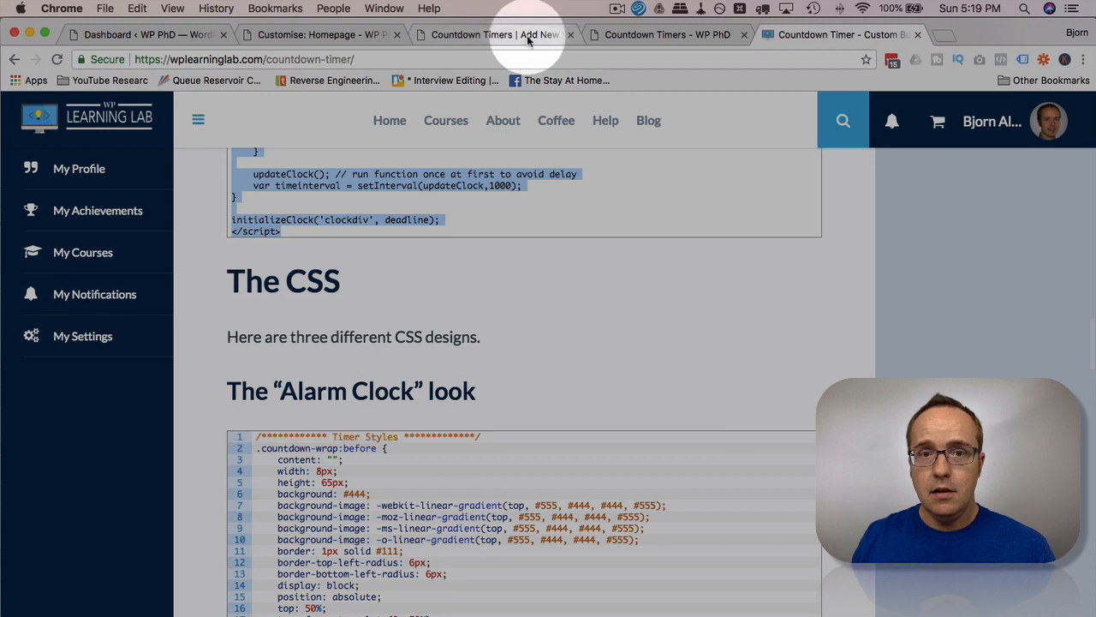
click(668, 35)
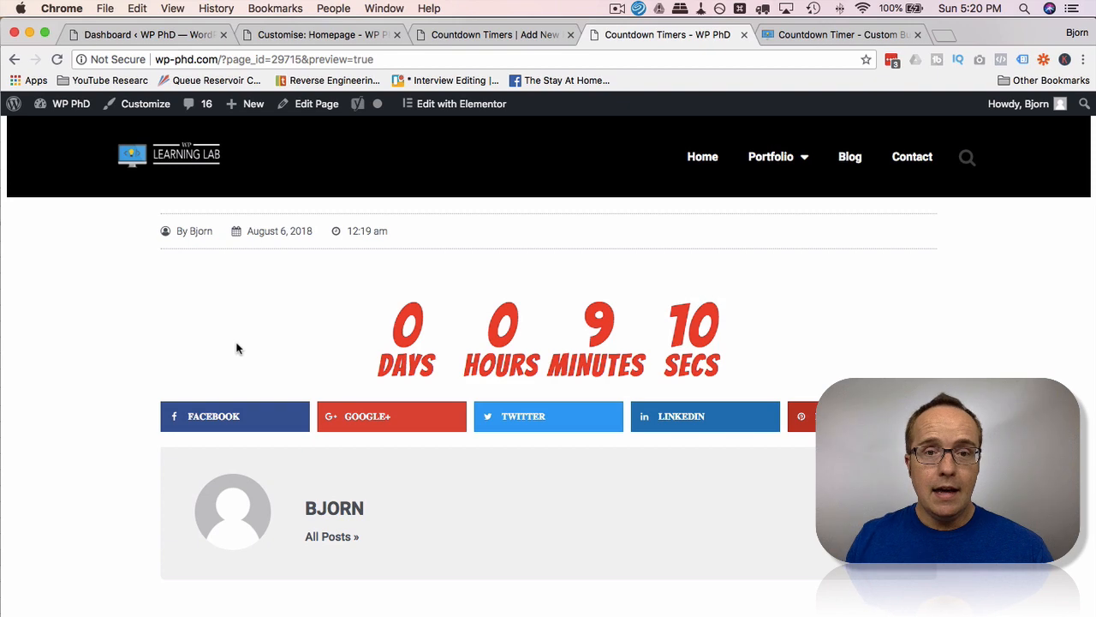
click(839, 34)
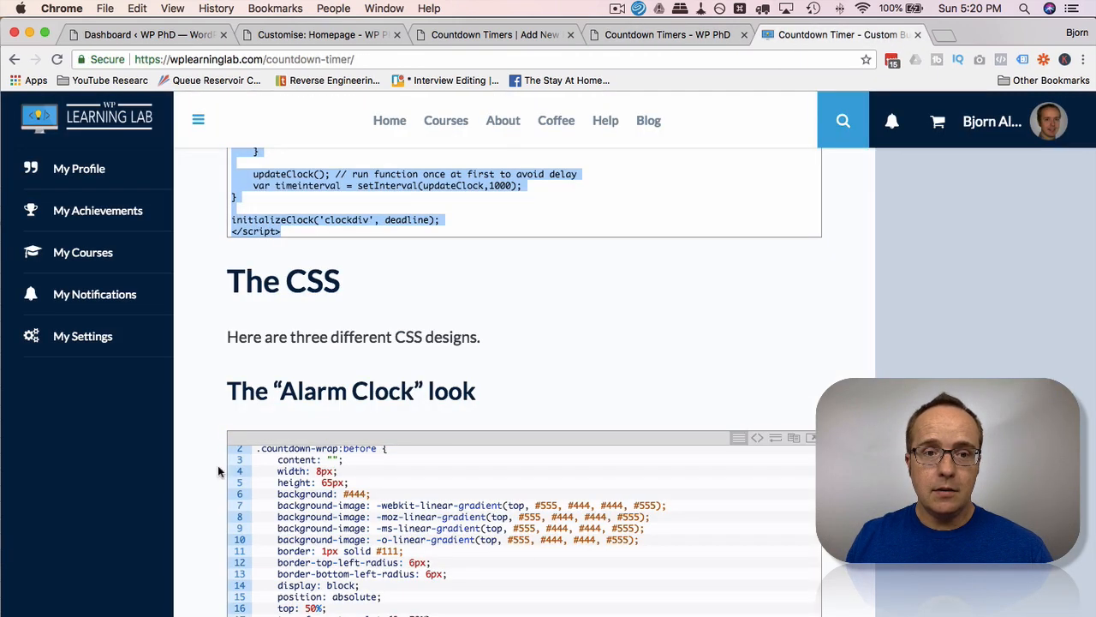
scroll(down, 3)
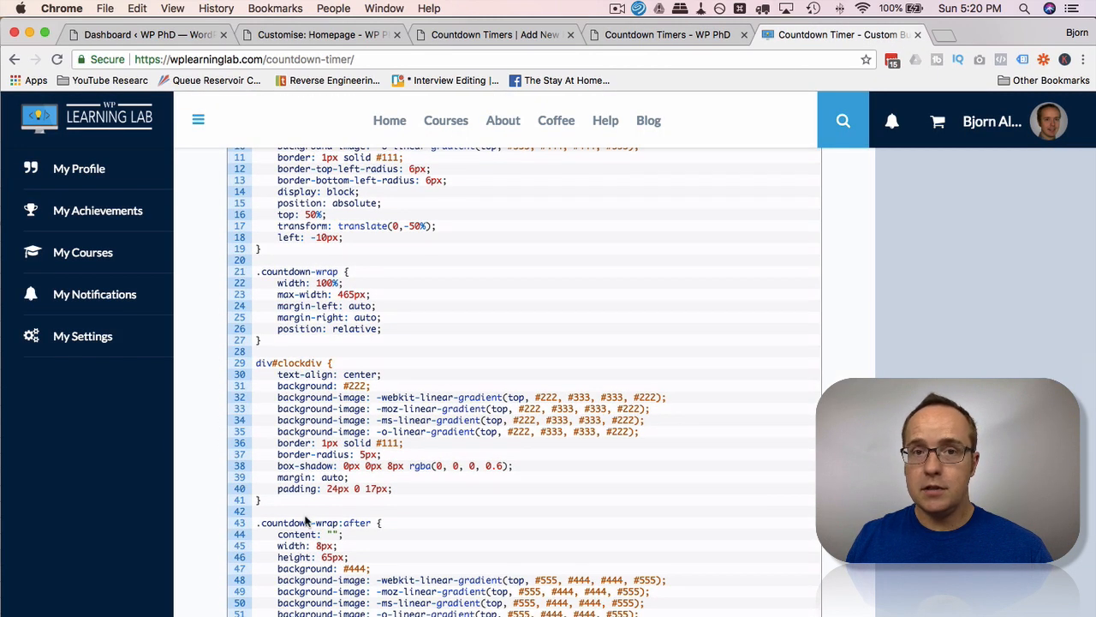